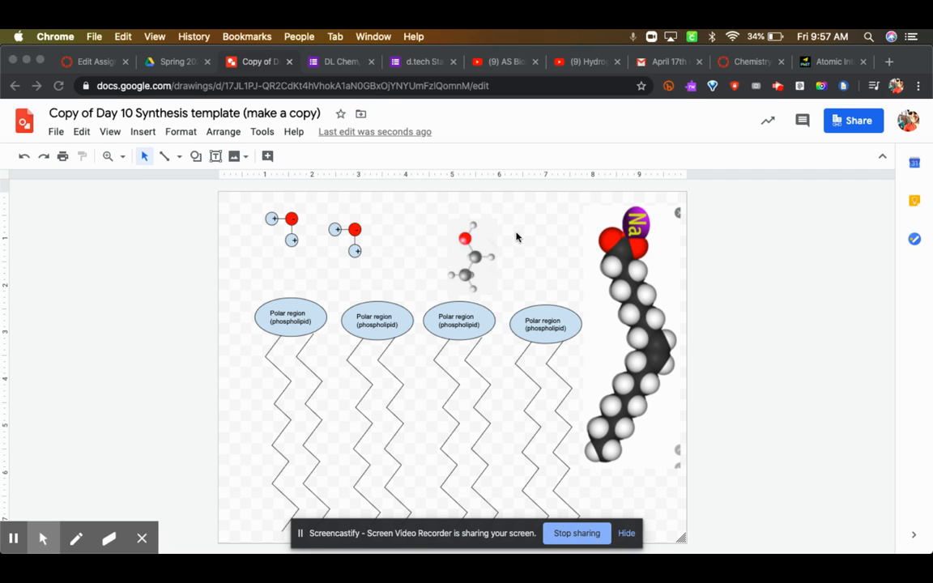
pyautogui.moveTo(641, 289)
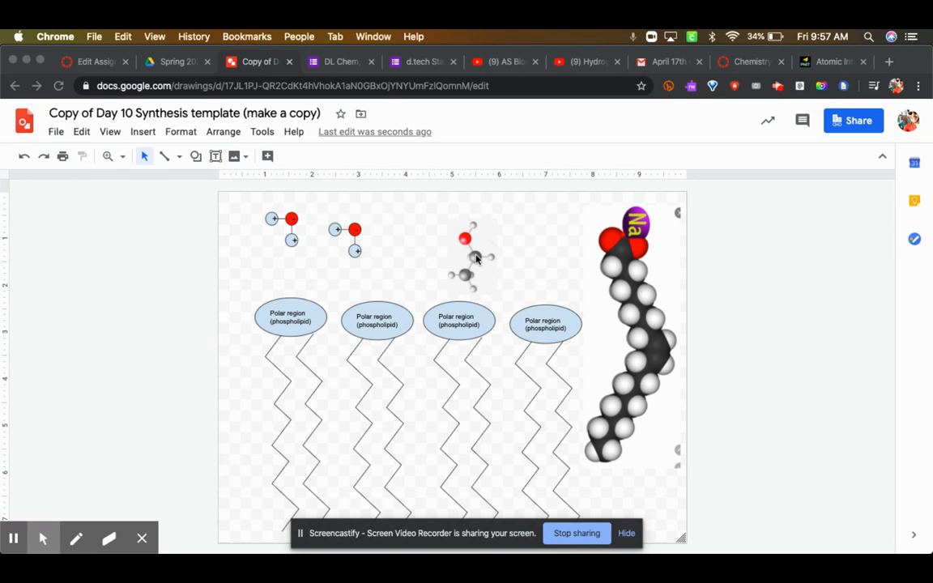
# Step: Move the small molecule toward the water molecules and park the fatty acid salt off the page
pyautogui.click(467, 258)
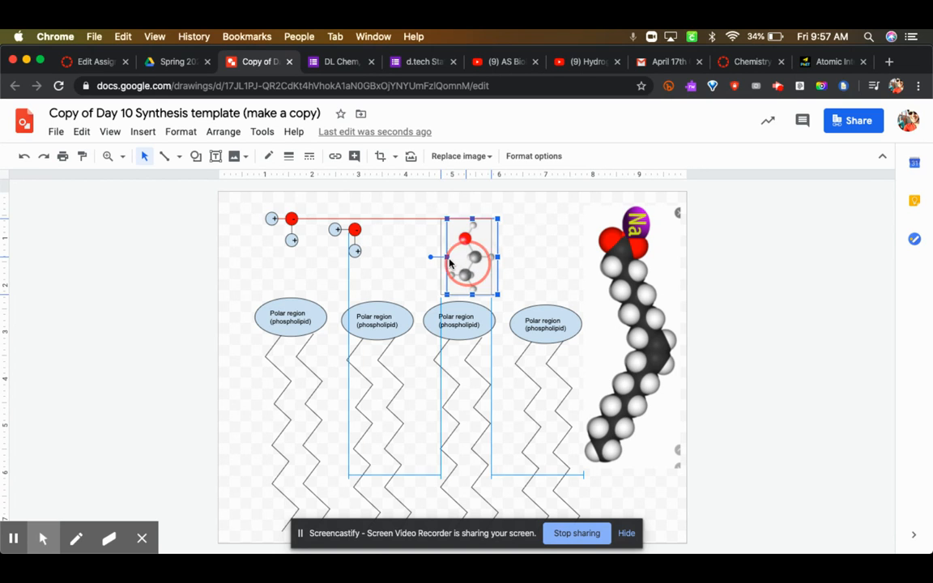
pyautogui.moveTo(472, 257); pyautogui.dragTo(408, 241)
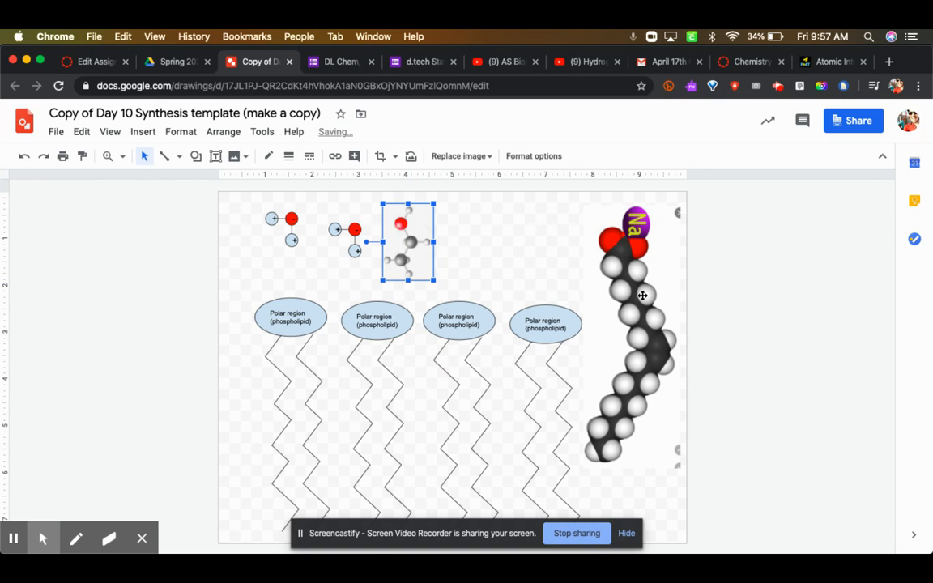
pyautogui.click(635, 335)
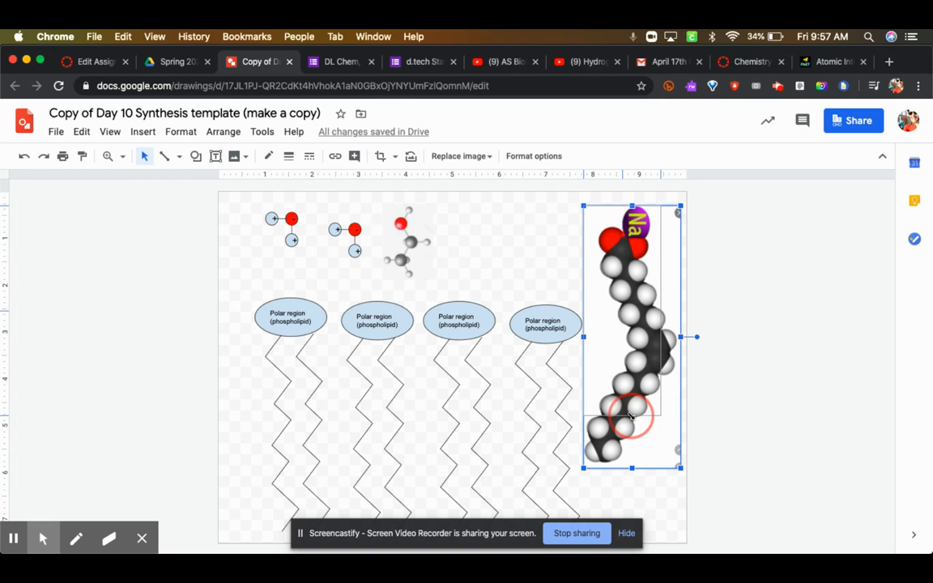
pyautogui.moveTo(631, 335); pyautogui.dragTo(741, 324)
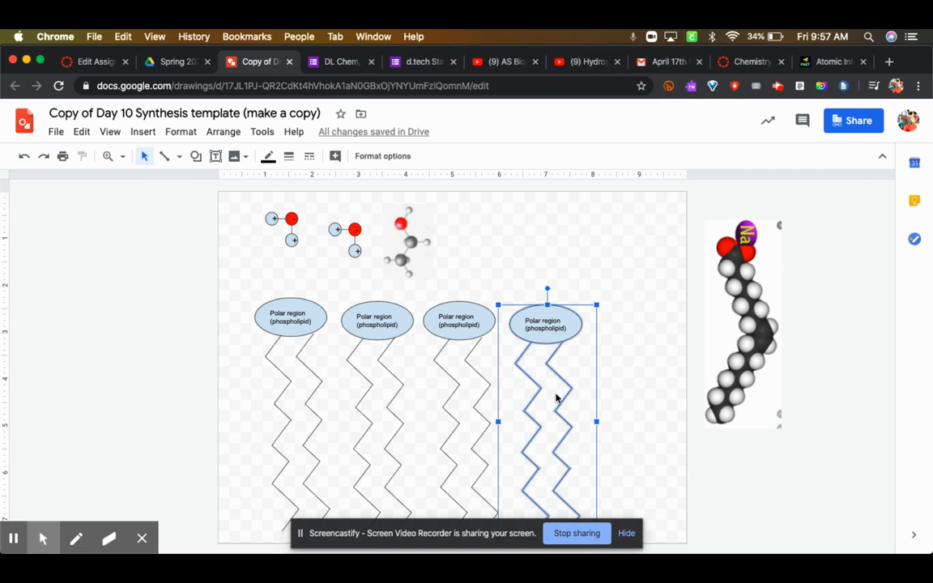
# Step: Shift the rightmost phospholipid further right and reselect the fatty acid salt
pyautogui.moveTo(547, 397); pyautogui.dragTo(591, 397)
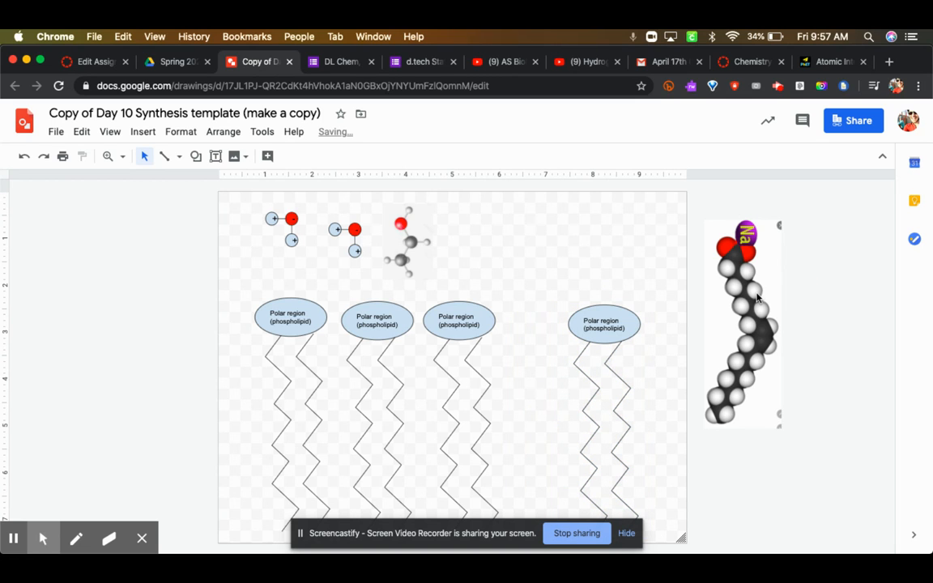
pyautogui.click(741, 324)
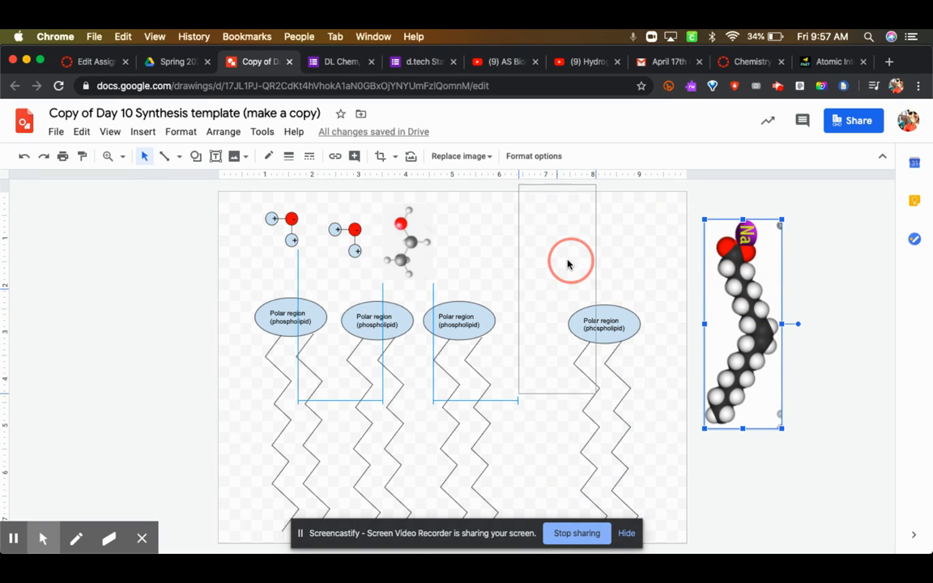
# Step: Drag the kinked fatty acid salt into the gap between the third and fourth phospholipid tails
pyautogui.moveTo(741, 324); pyautogui.dragTo(538, 288)
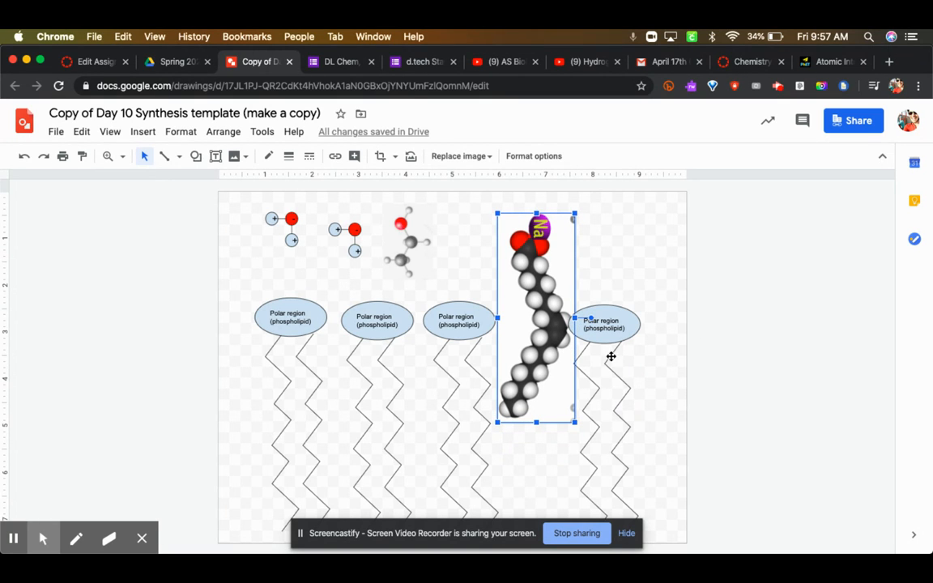
pyautogui.moveTo(602, 298)
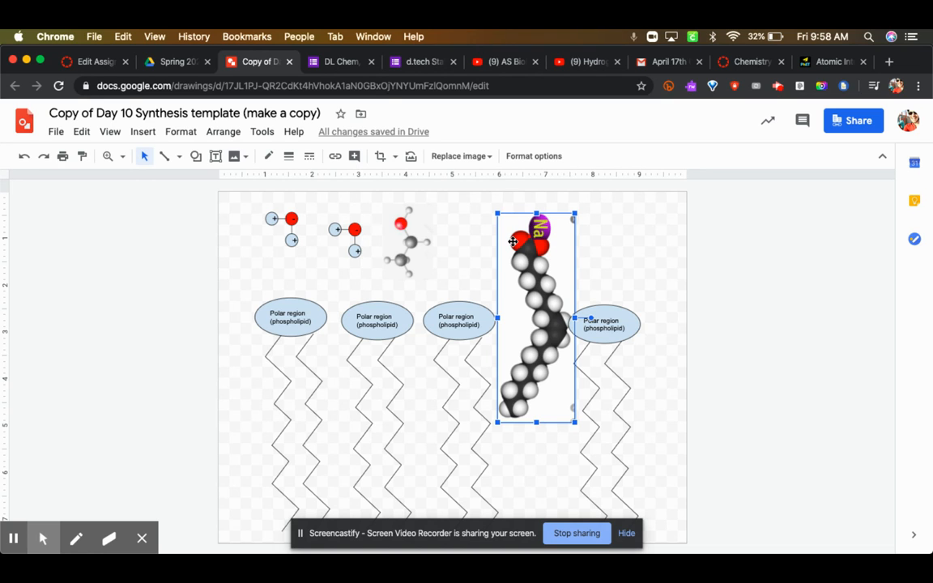
pyautogui.moveTo(589, 269)
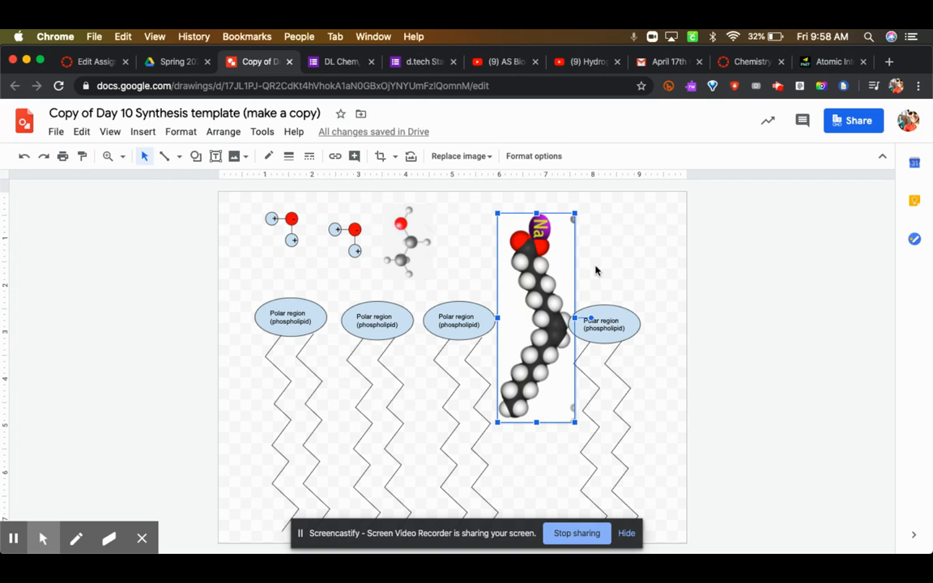
pyautogui.moveTo(544, 290)
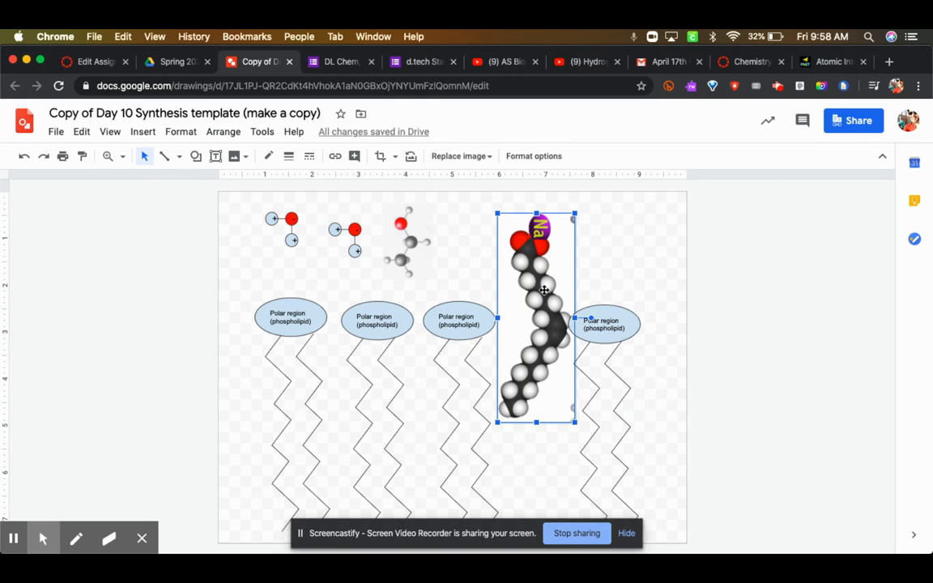
pyautogui.moveTo(551, 290)
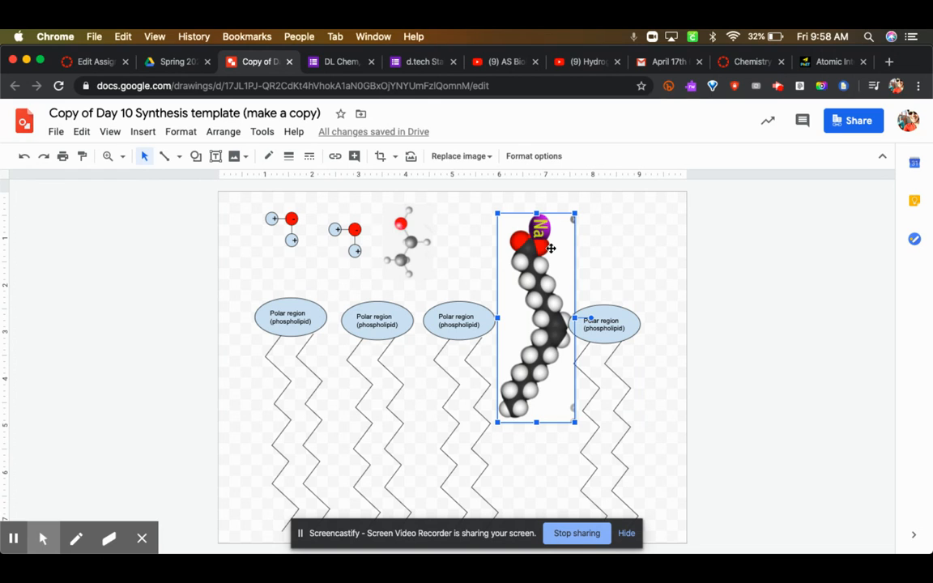
pyautogui.moveTo(557, 223)
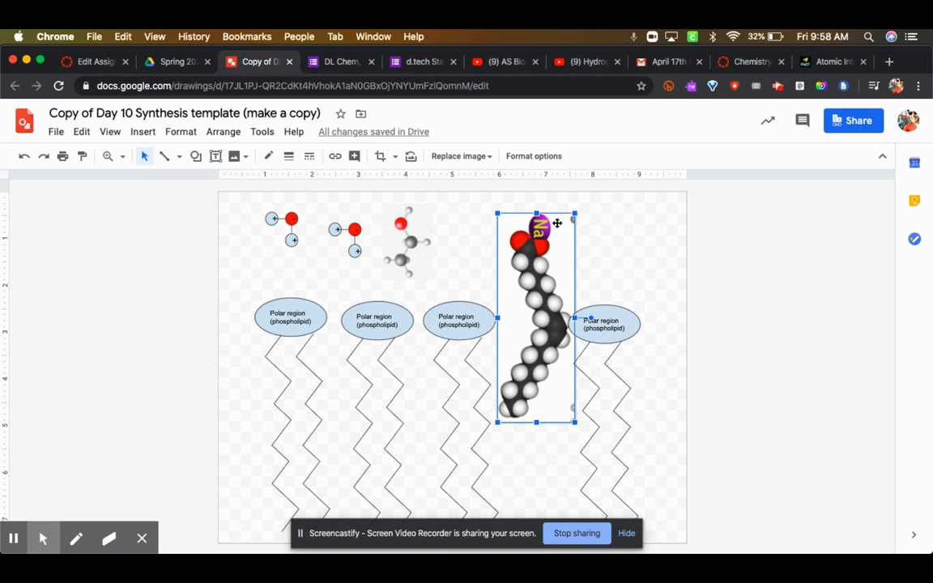
pyautogui.moveTo(596, 311)
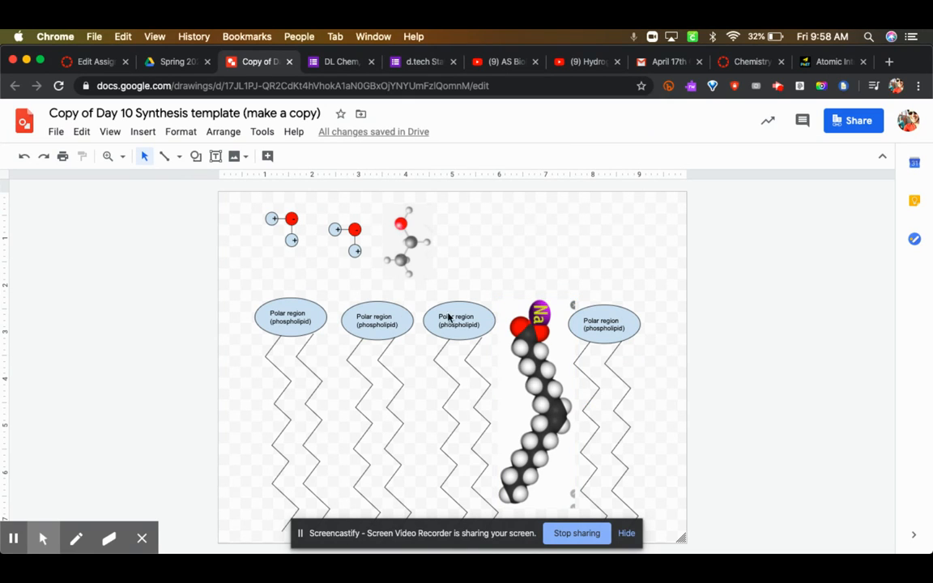
pyautogui.moveTo(527, 346)
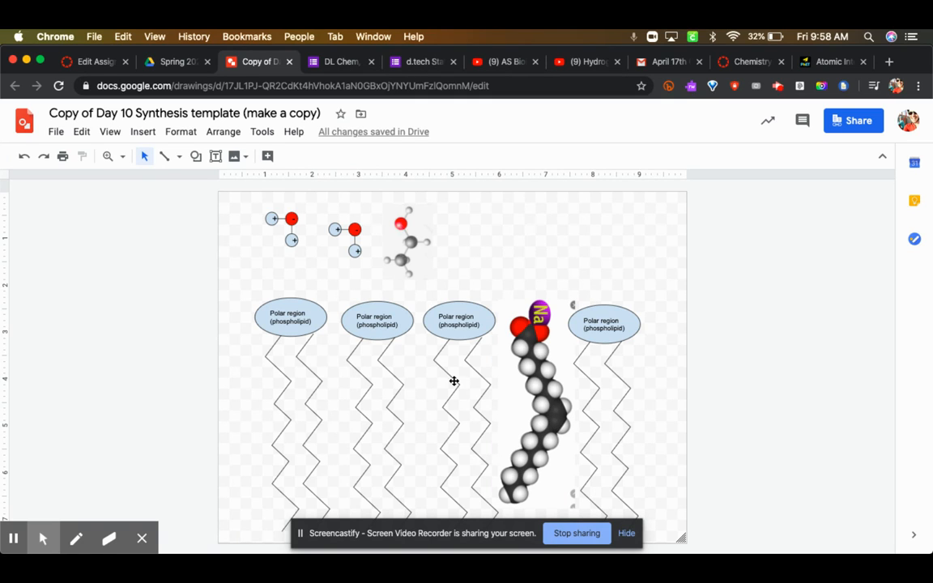
pyautogui.moveTo(308, 294)
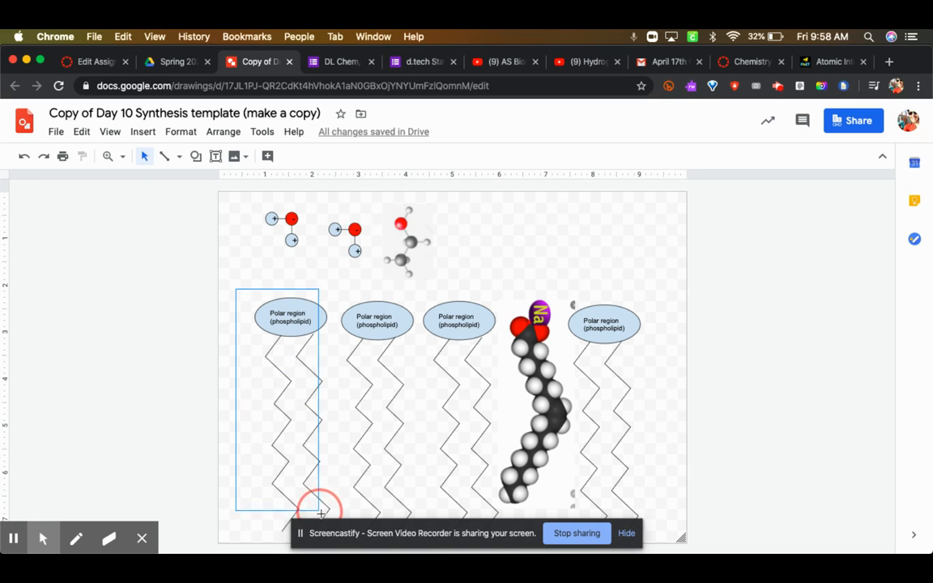
pyautogui.click(321, 510)
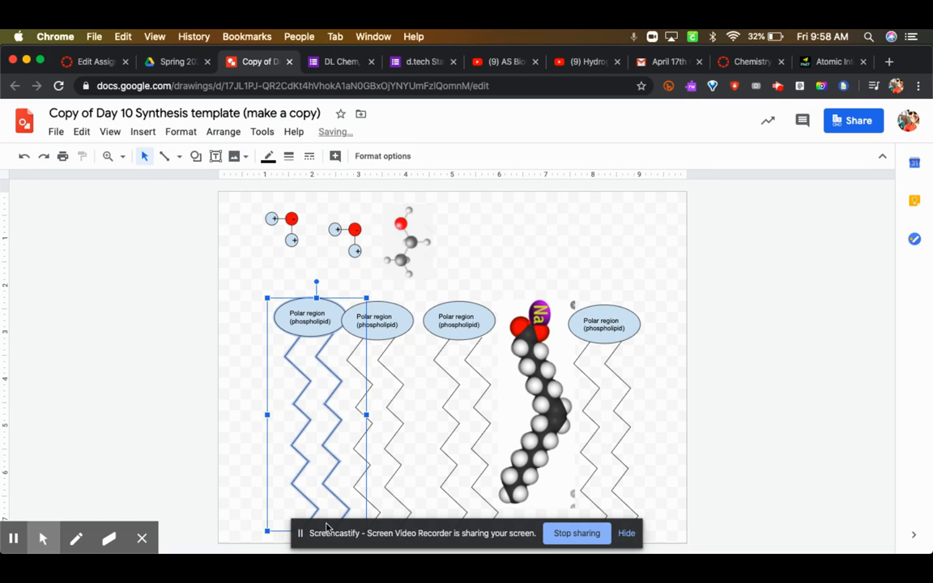
pyautogui.moveTo(382, 340)
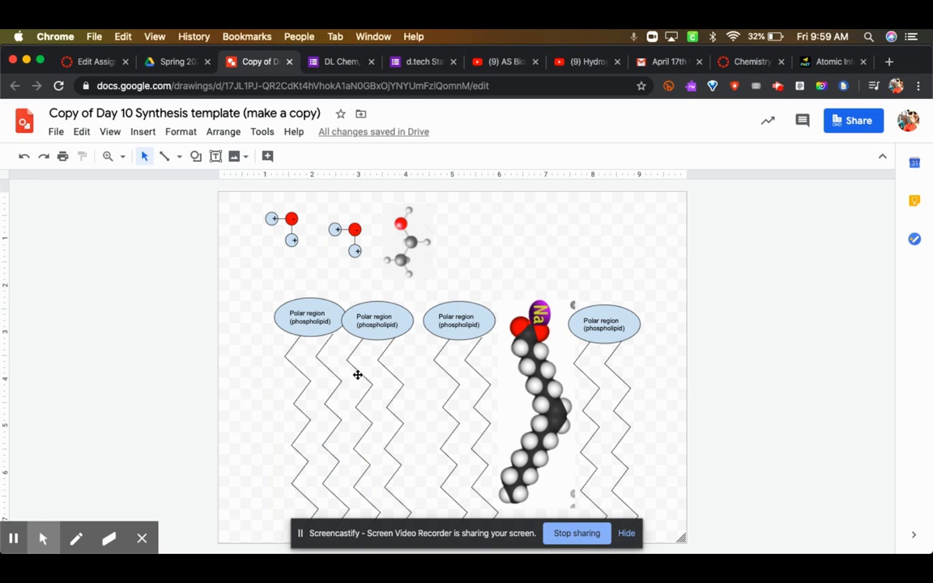
pyautogui.moveTo(342, 447)
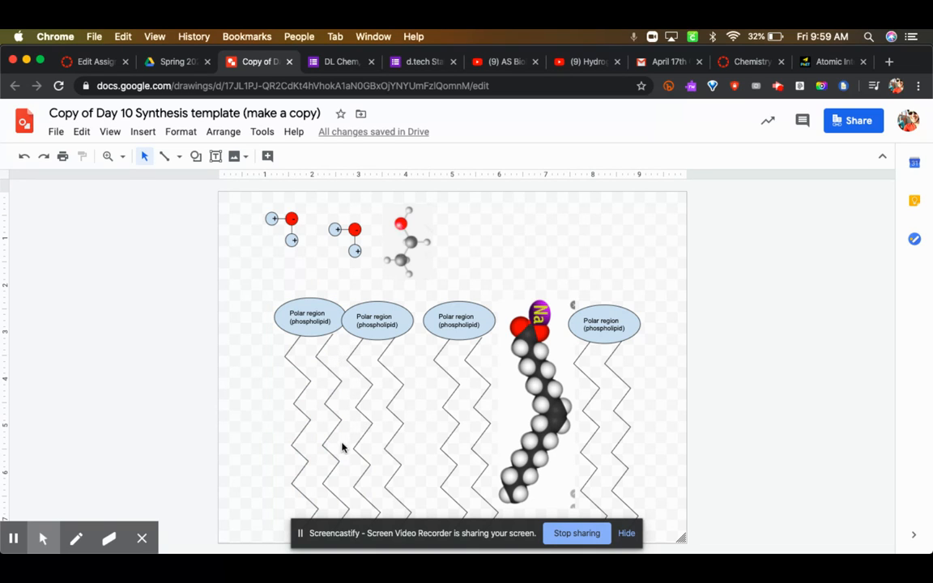
pyautogui.moveTo(353, 518)
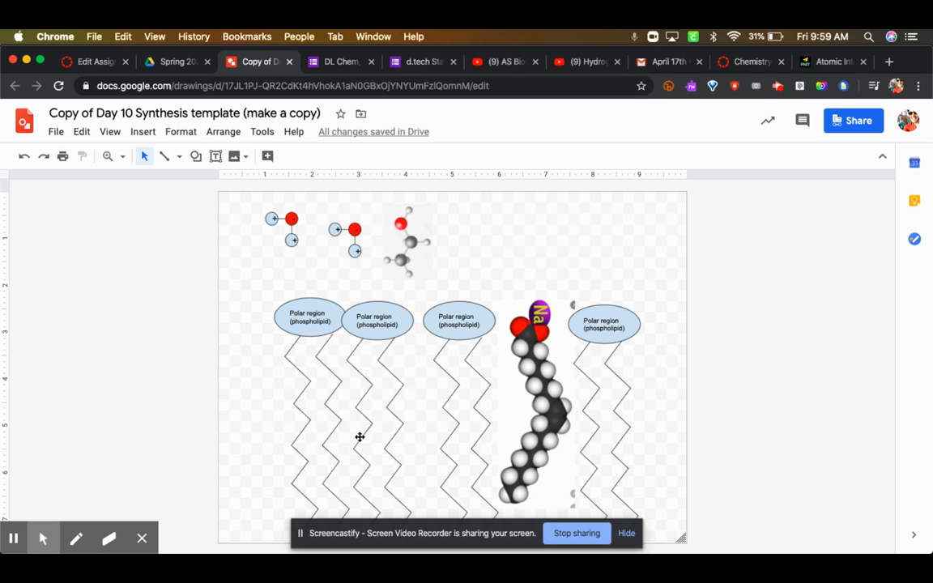
pyautogui.moveTo(327, 405)
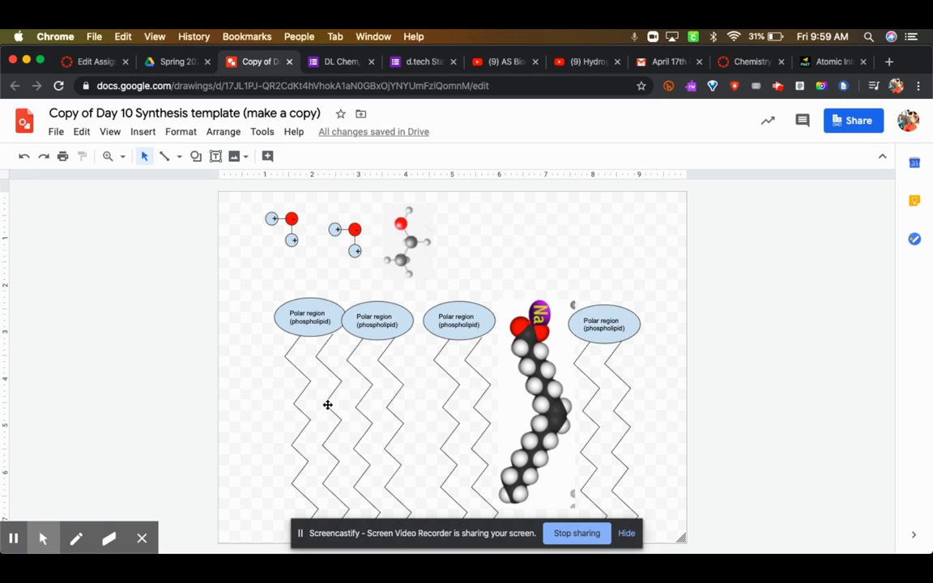
pyautogui.moveTo(353, 376)
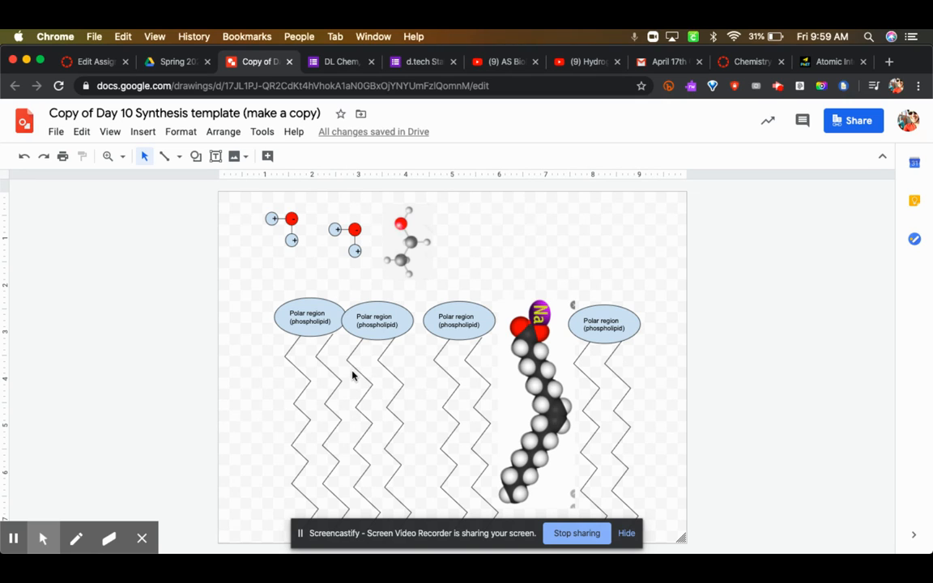
pyautogui.moveTo(350, 411)
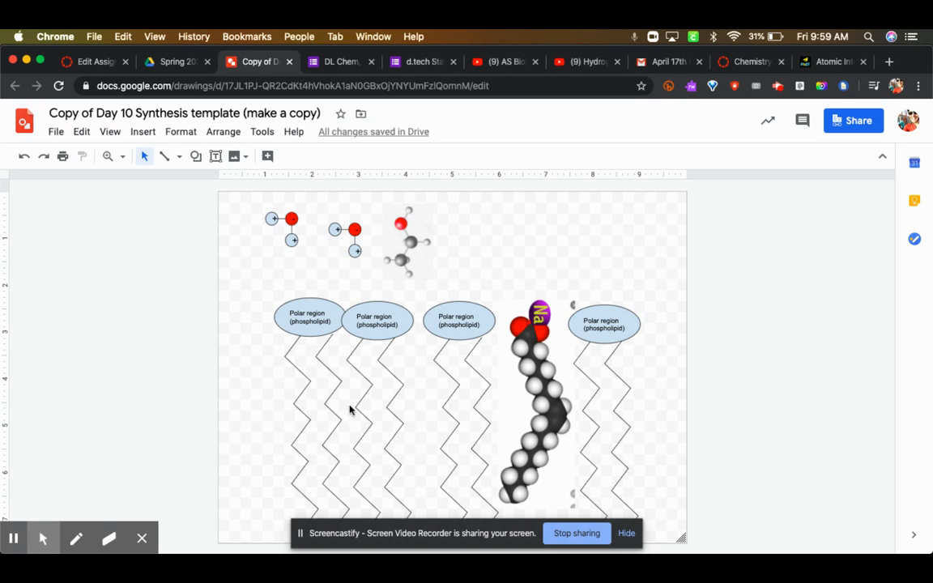
pyautogui.moveTo(368, 424)
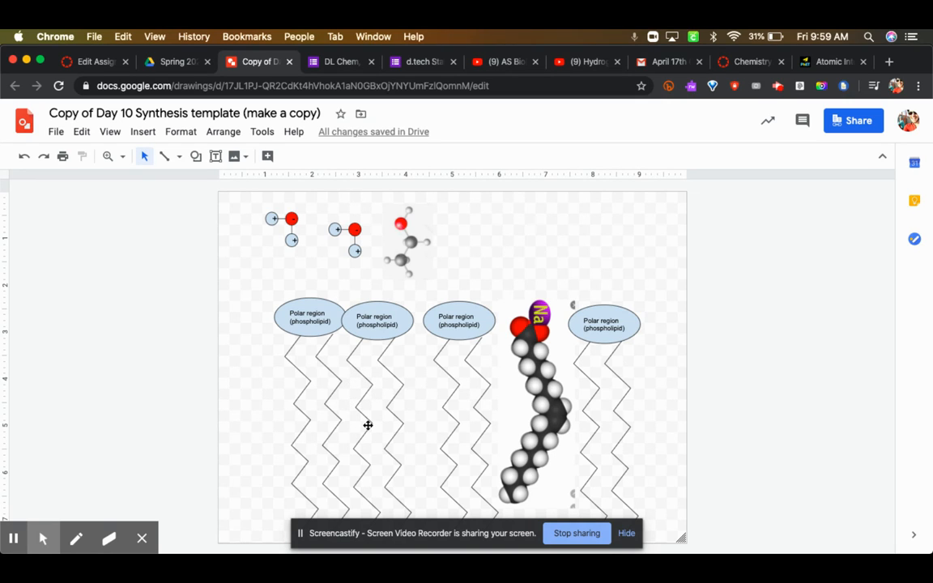
# Step: Run the oxygen–oxygen simulation, pull the free atom toward the pinned one, pause, and return to the drawing
pyautogui.click(834, 62)
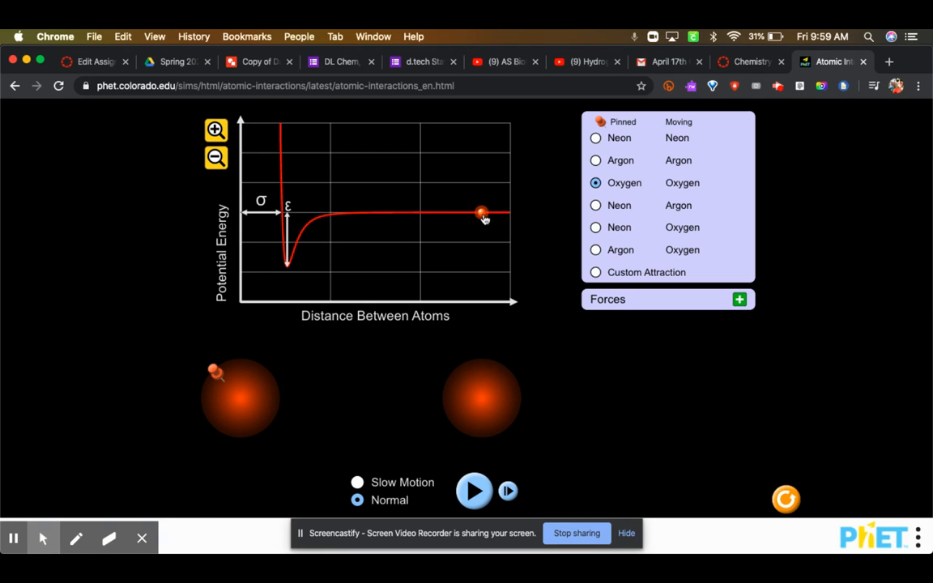
pyautogui.click(472, 489)
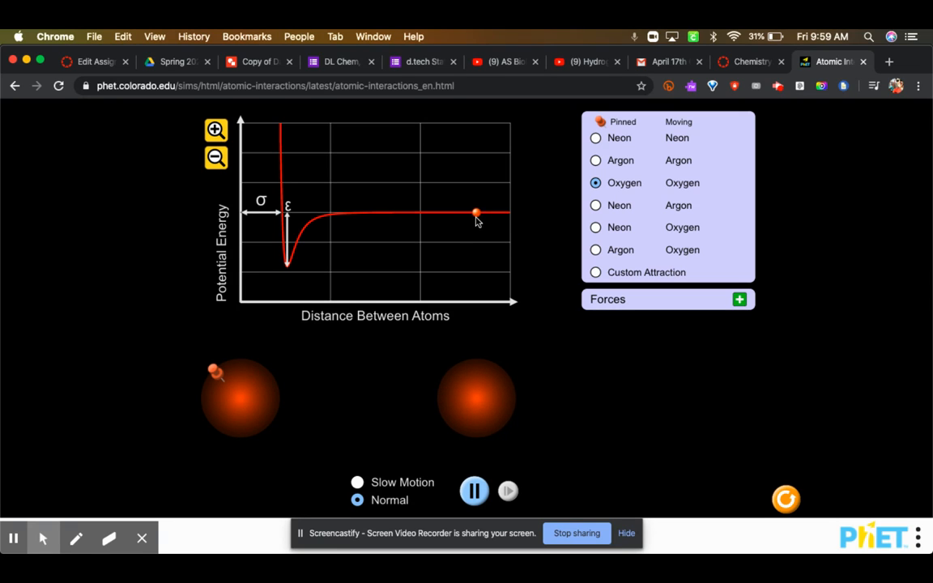
pyautogui.moveTo(476, 214); pyautogui.dragTo(370, 214)
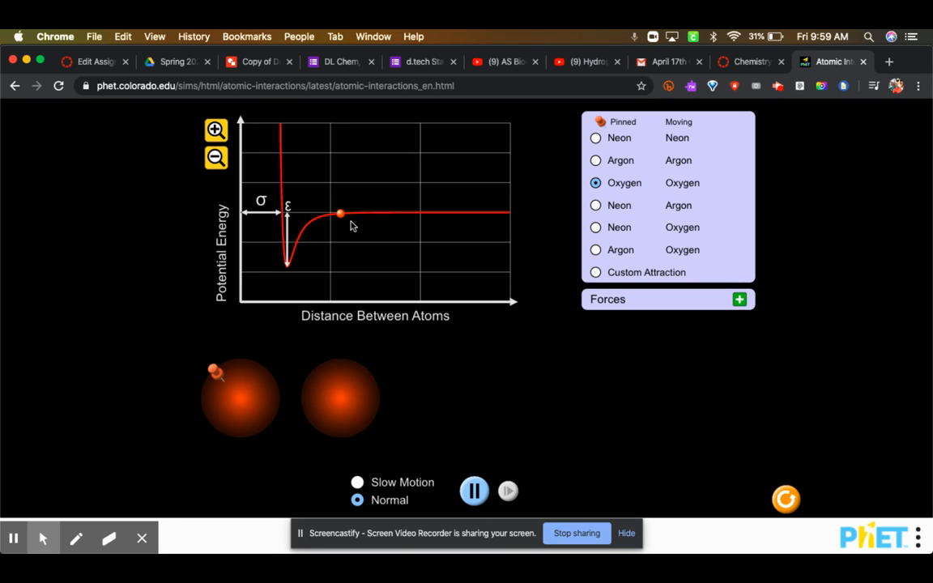
pyautogui.click(473, 490)
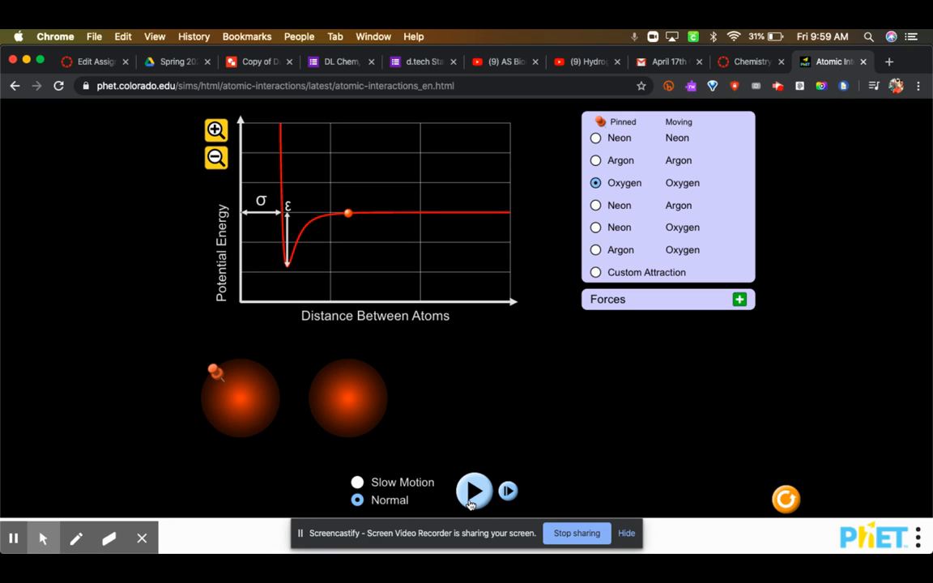
pyautogui.moveTo(748, 51)
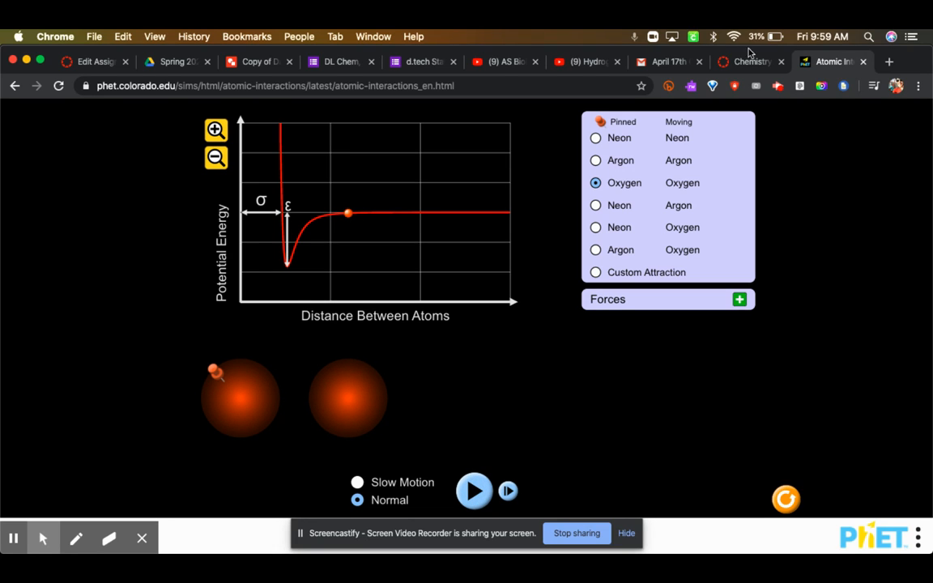
pyautogui.click(258, 62)
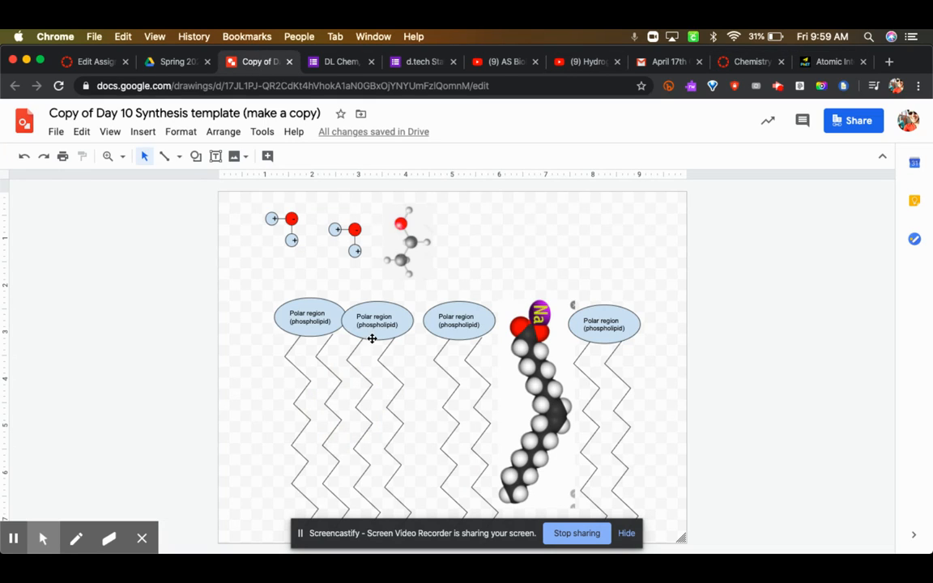
pyautogui.moveTo(364, 424)
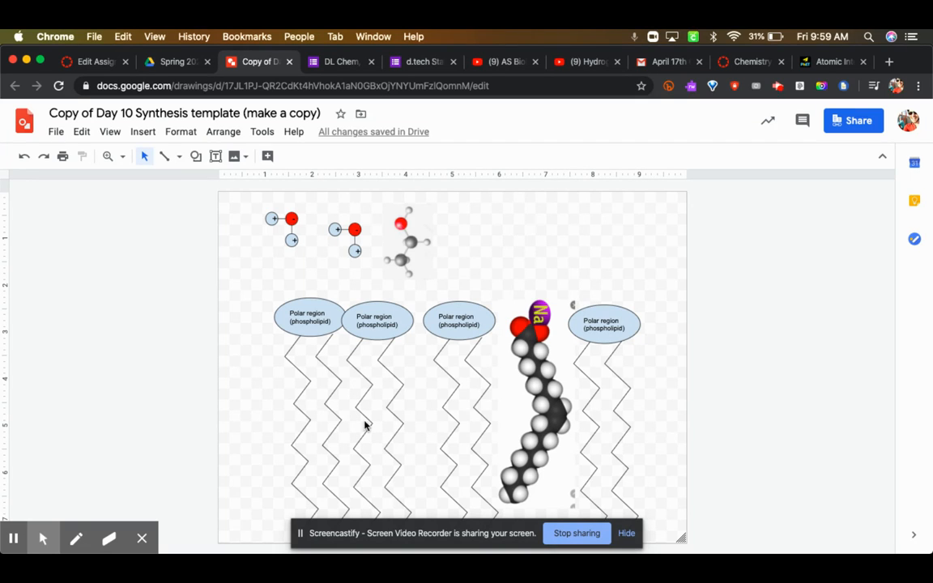
pyautogui.moveTo(831, 71)
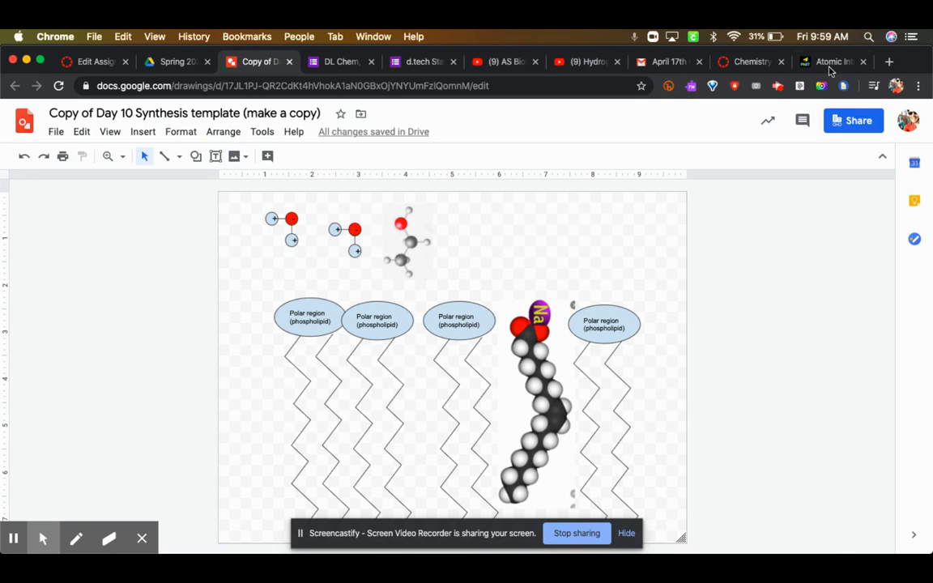
# Step: Pull the two oxygen atoms together into the energy well, run and pause, then return to the drawing
pyautogui.click(832, 61)
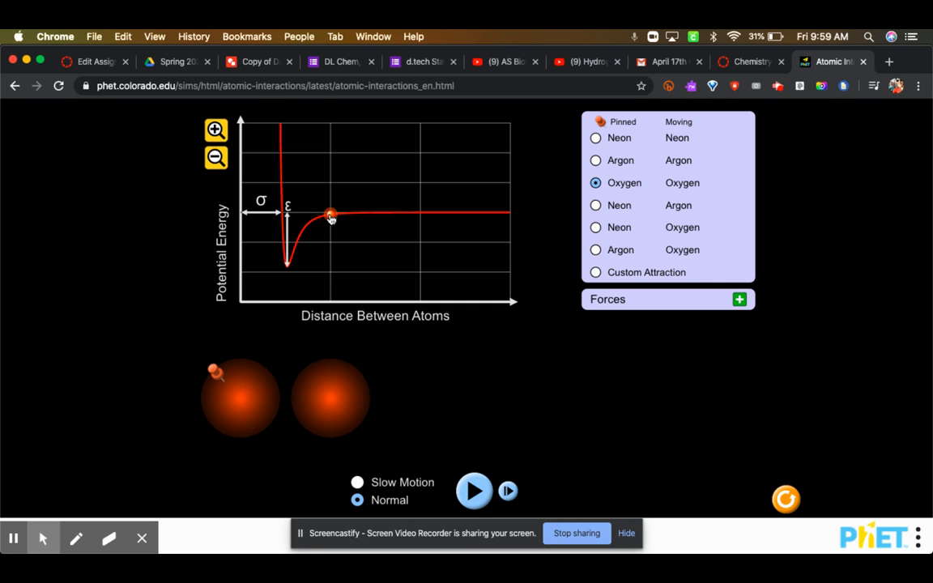
pyautogui.moveTo(331, 217); pyautogui.dragTo(311, 220)
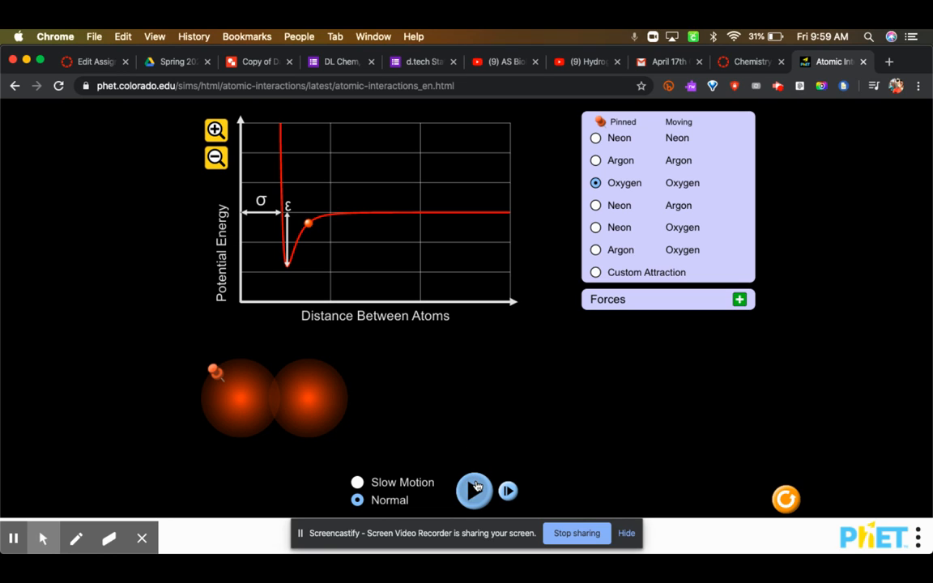
pyautogui.click(474, 491)
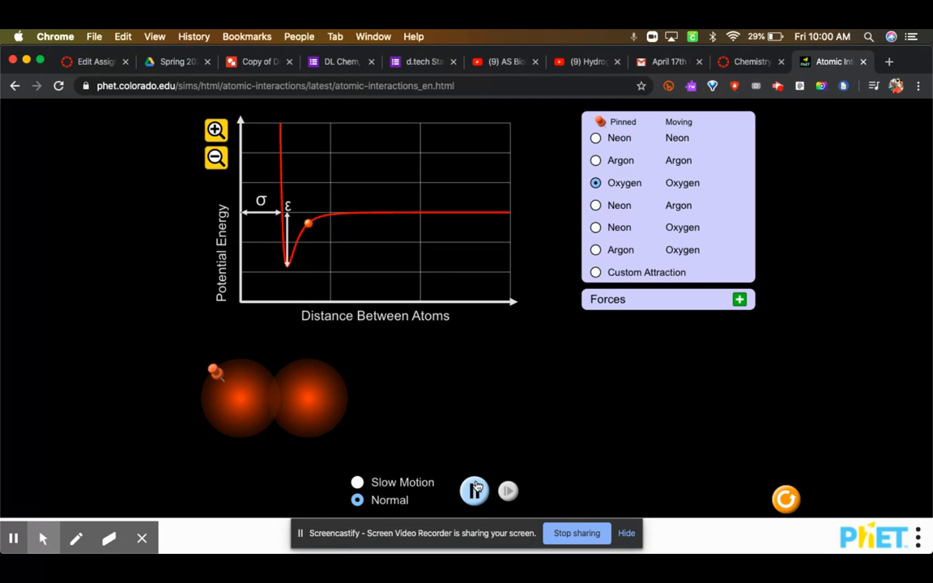
pyautogui.click(472, 489)
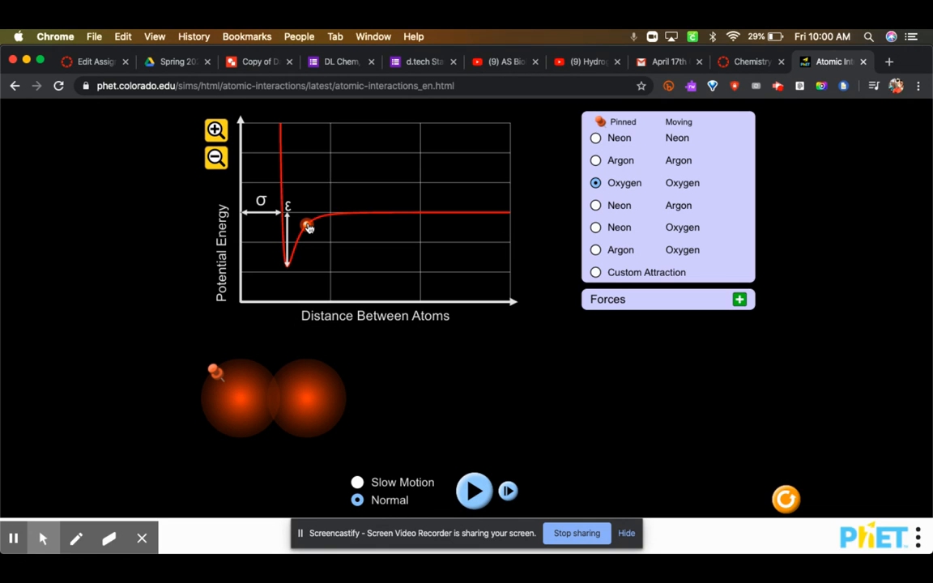
pyautogui.click(258, 62)
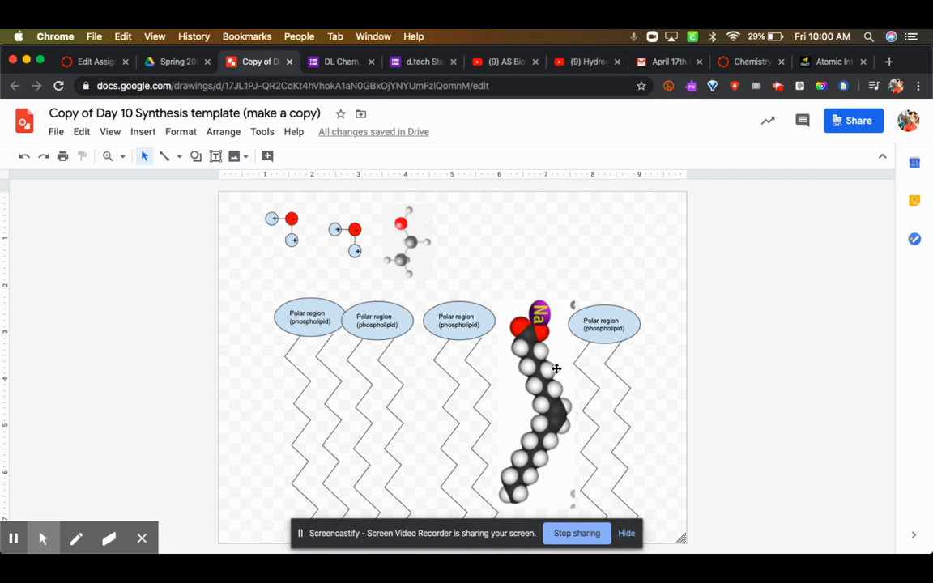
pyautogui.moveTo(557, 405)
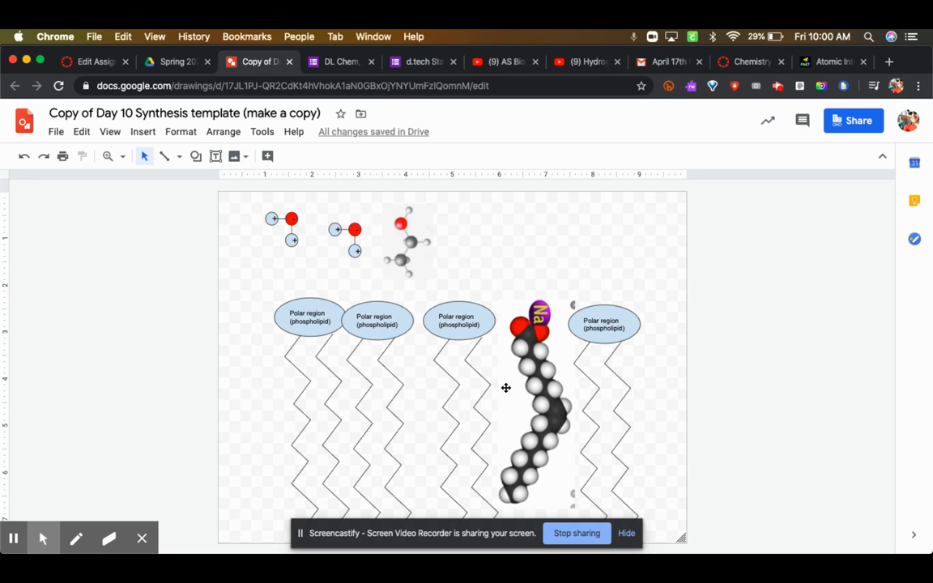
pyautogui.moveTo(544, 396)
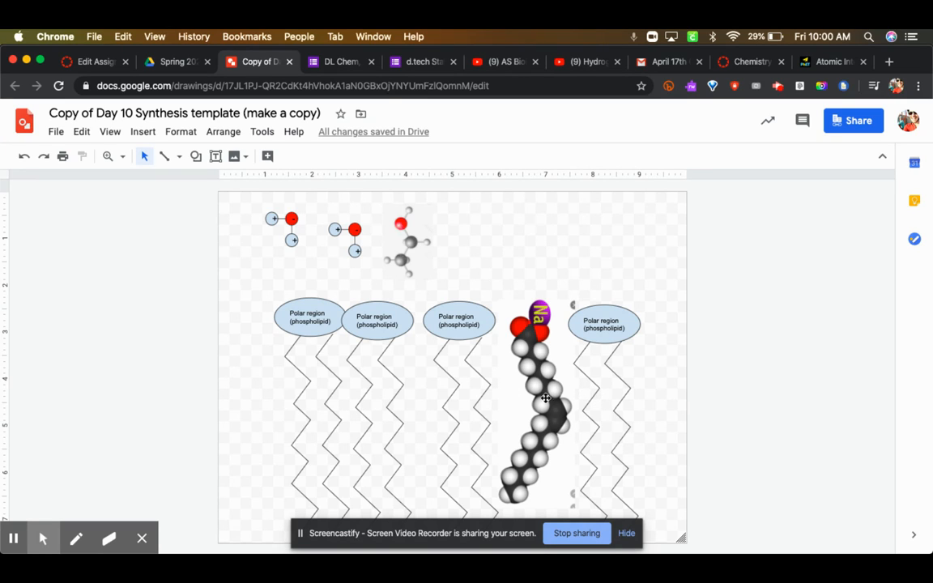
pyautogui.moveTo(581, 405)
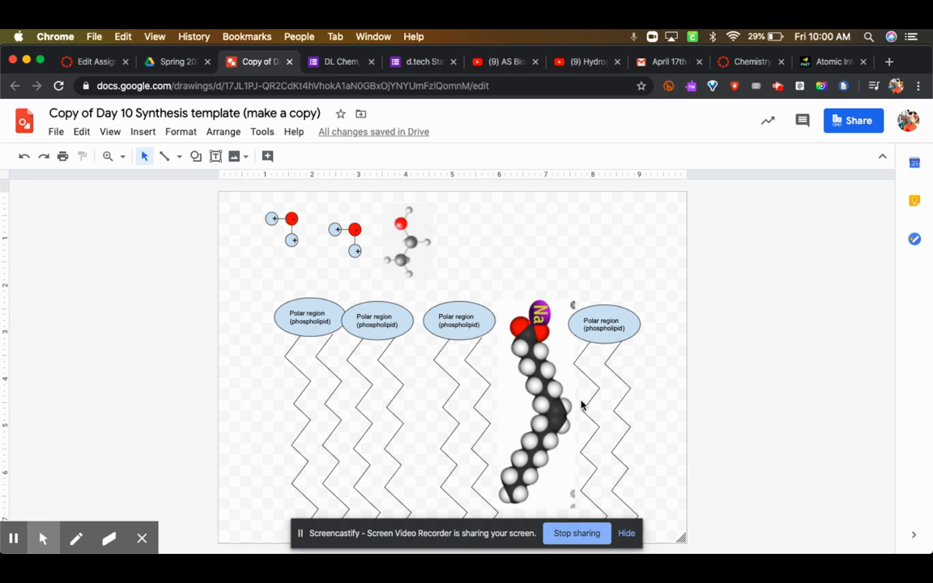
pyautogui.moveTo(552, 411)
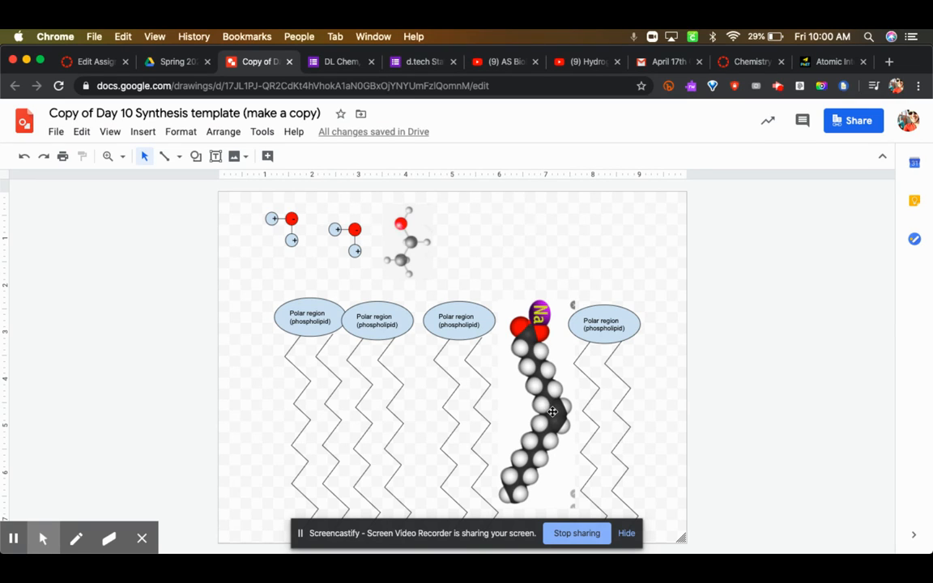
pyautogui.moveTo(544, 402)
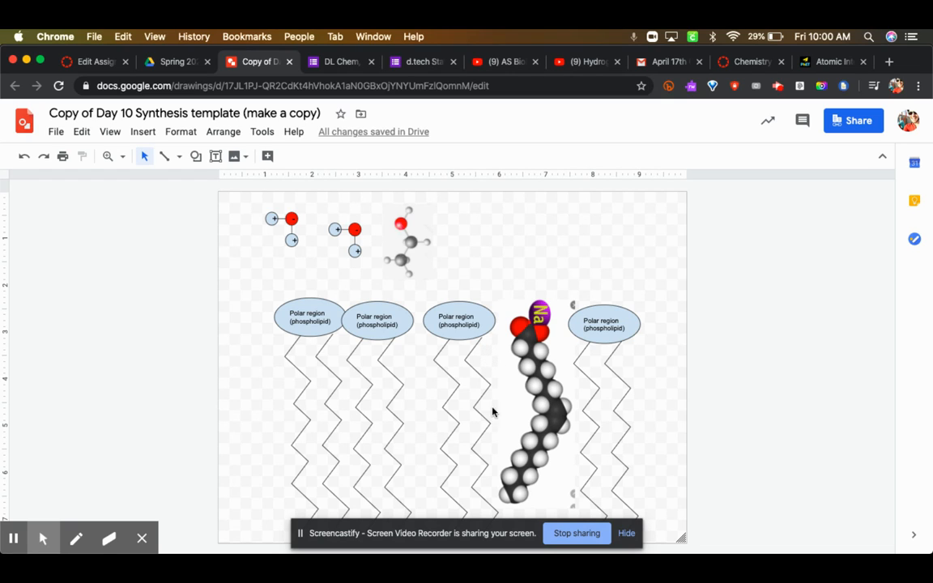
pyautogui.moveTo(505, 463)
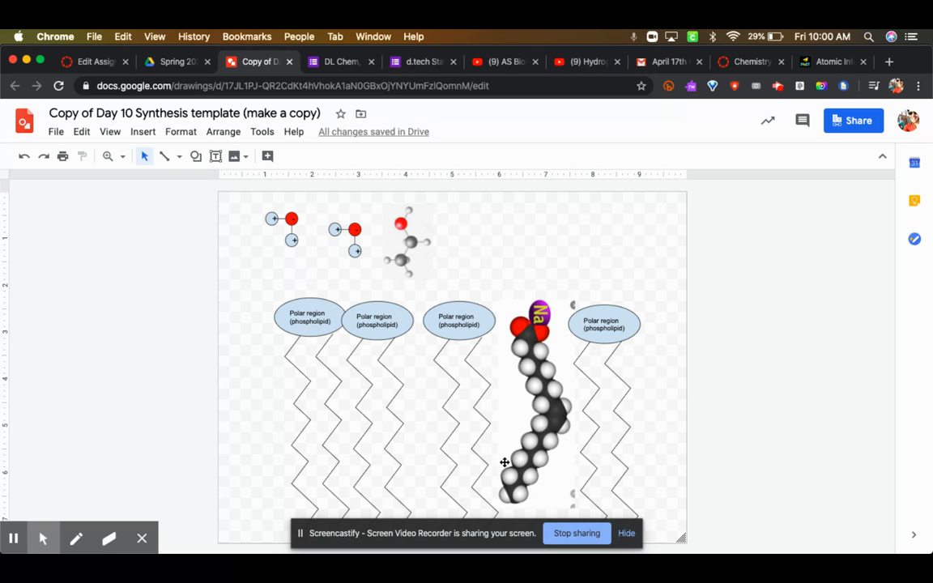
pyautogui.moveTo(496, 372)
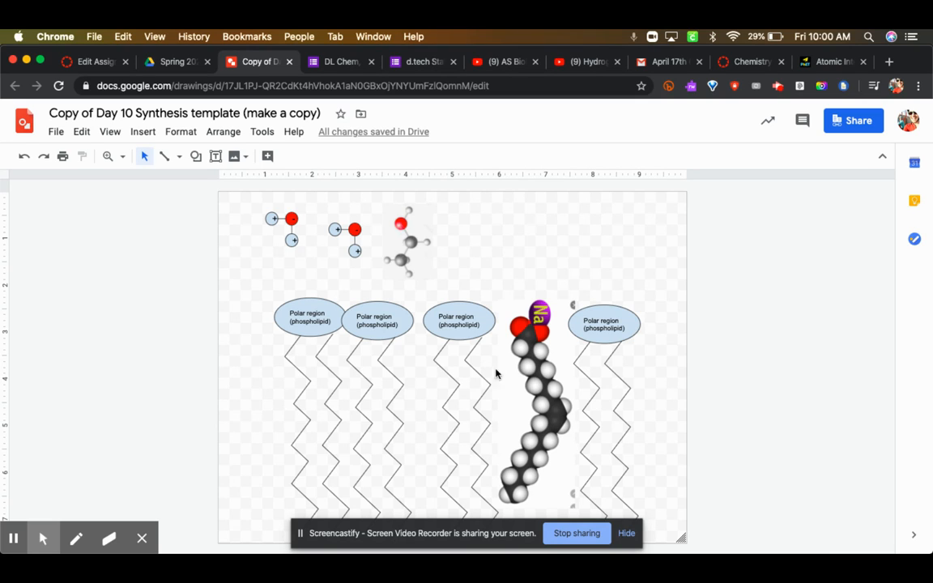
pyautogui.moveTo(496, 414)
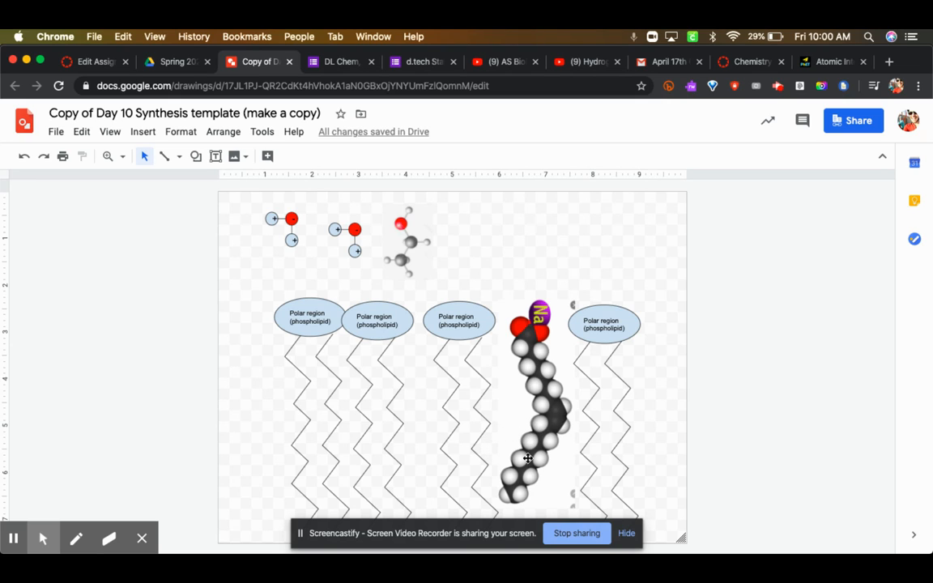
pyautogui.moveTo(538, 370)
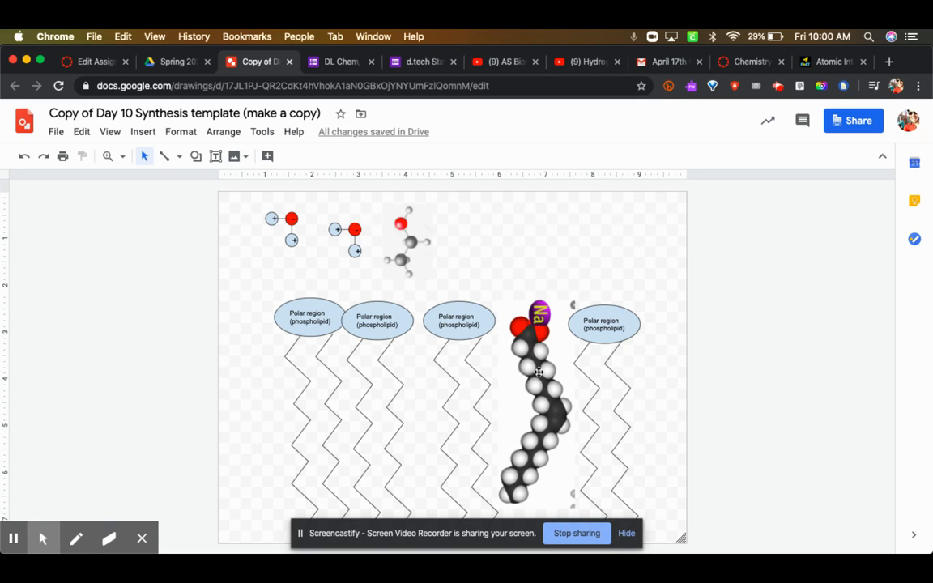
pyautogui.moveTo(616, 408)
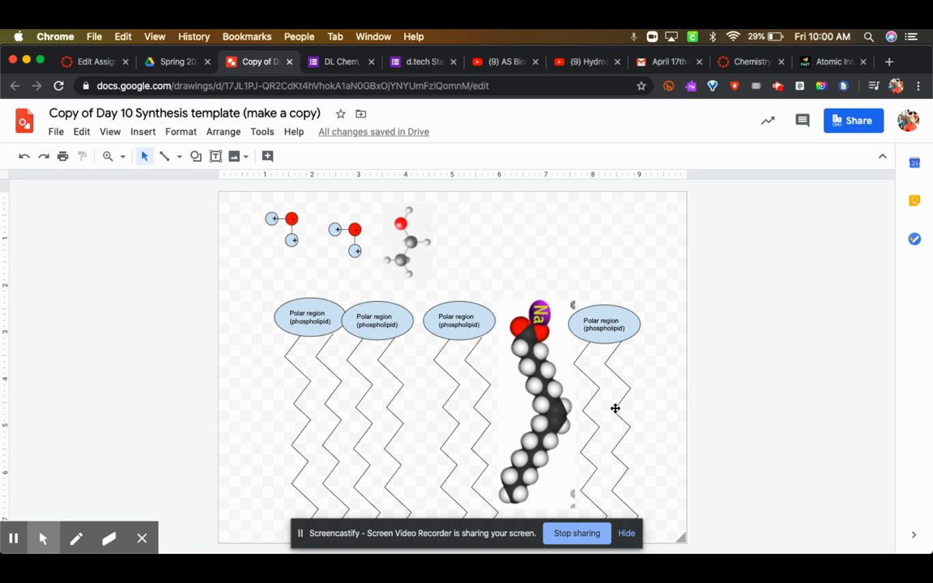
pyautogui.moveTo(571, 478)
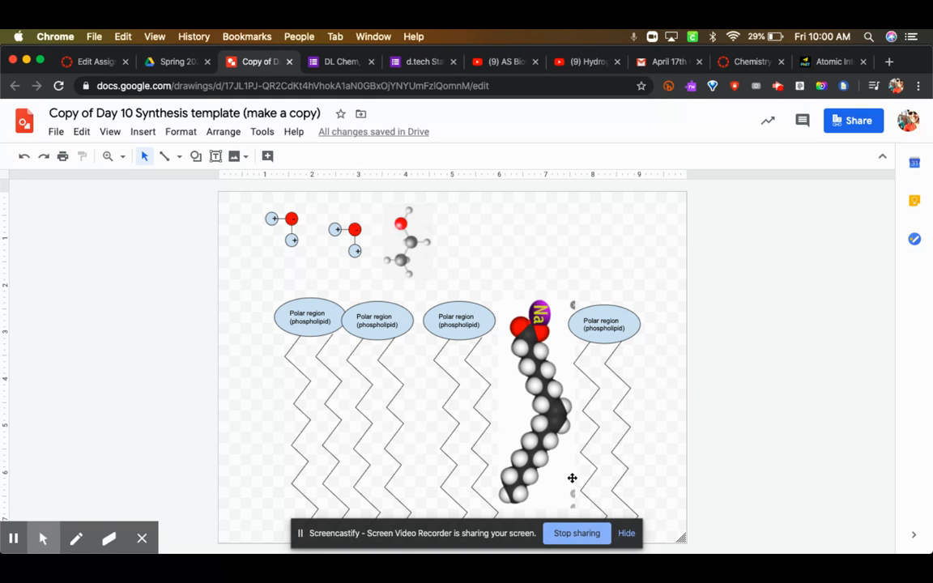
# Step: Switch from the membrane diagram to the Atomic Interactions simulation tab
pyautogui.click(832, 62)
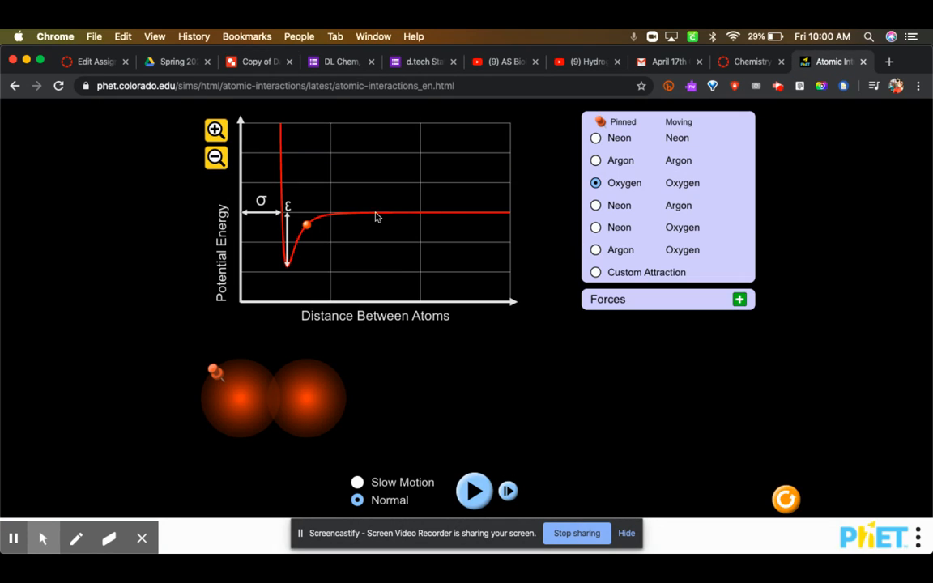
# Step: Nudge the moving oxygen atom, run and pause the simulation twice so the atoms separate, then return to the drawing
pyautogui.moveTo(305, 225); pyautogui.dragTo(327, 215)
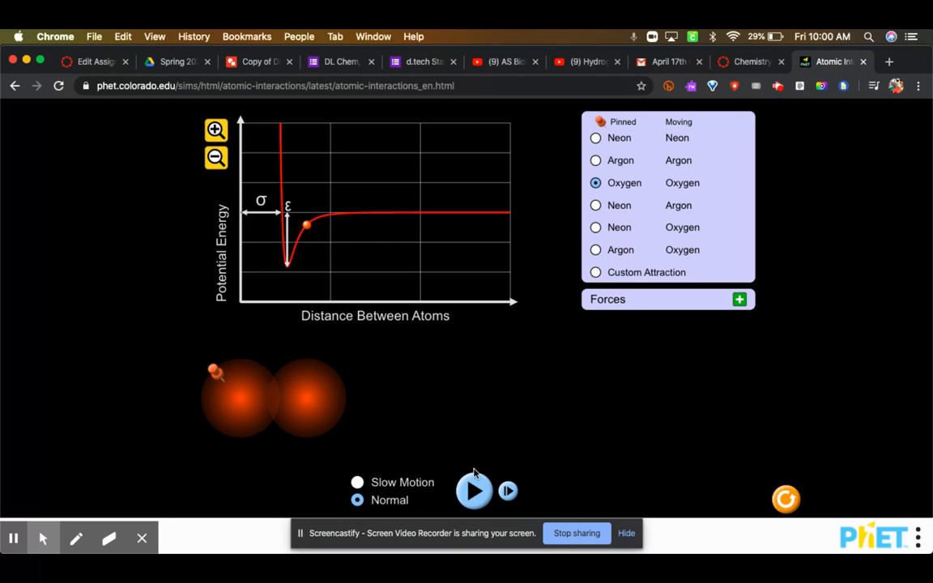
pyautogui.click(472, 489)
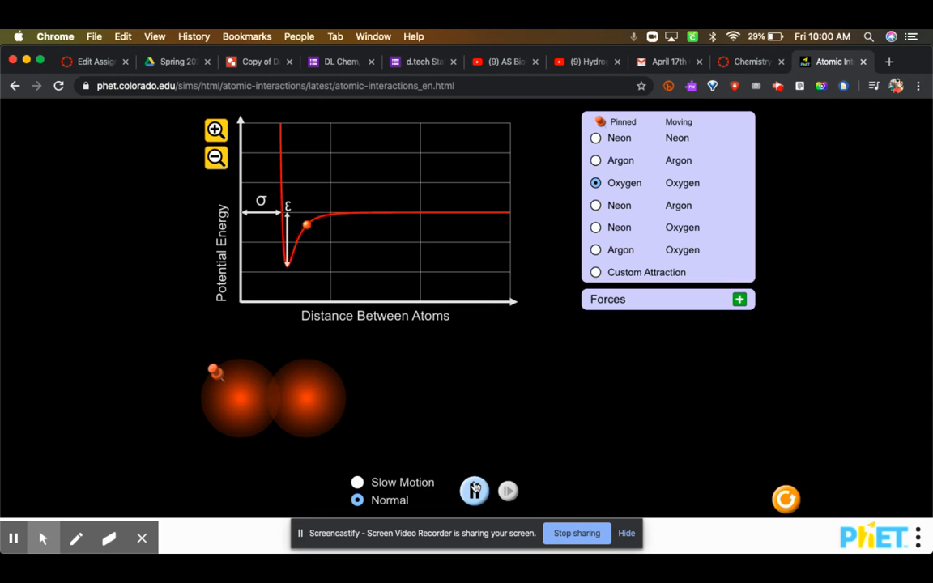
pyautogui.click(473, 489)
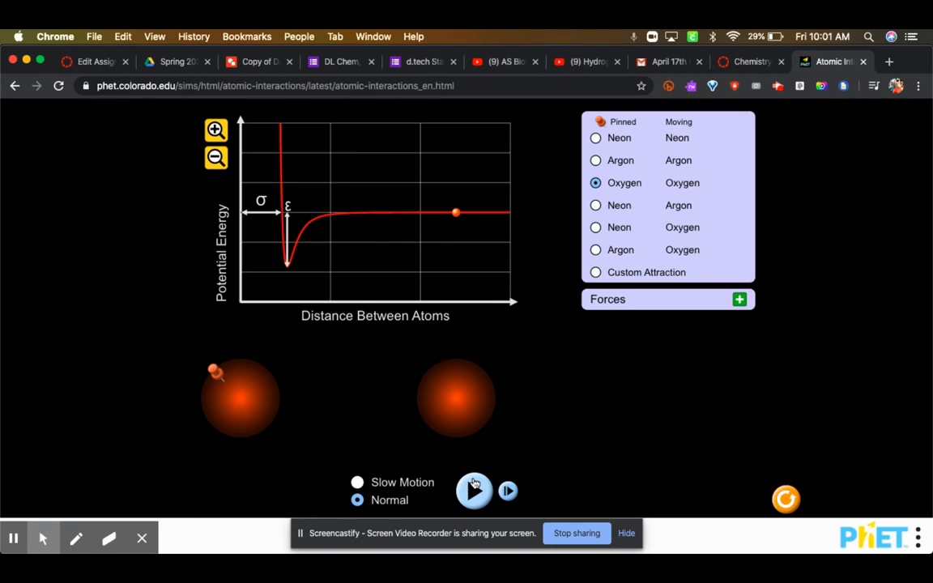
pyautogui.click(473, 491)
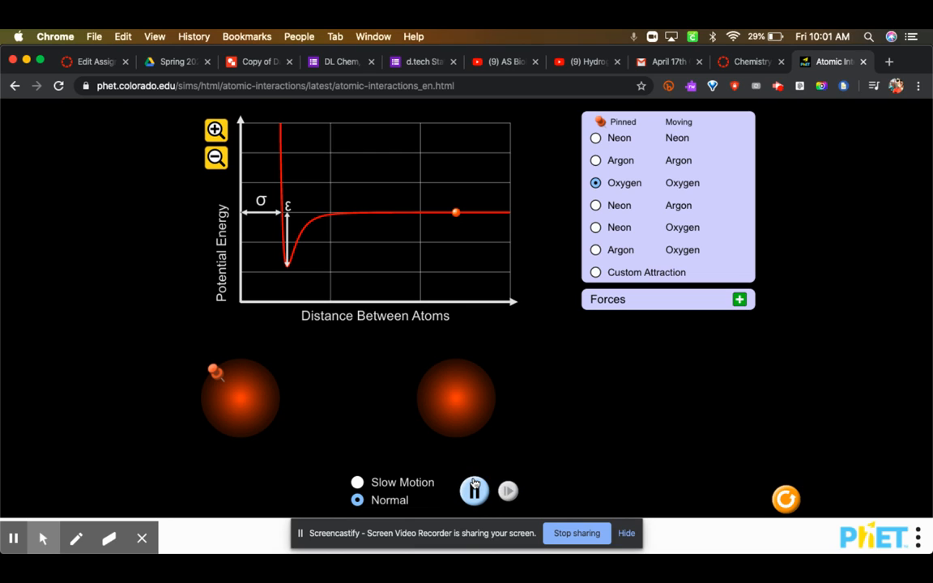
pyautogui.click(473, 490)
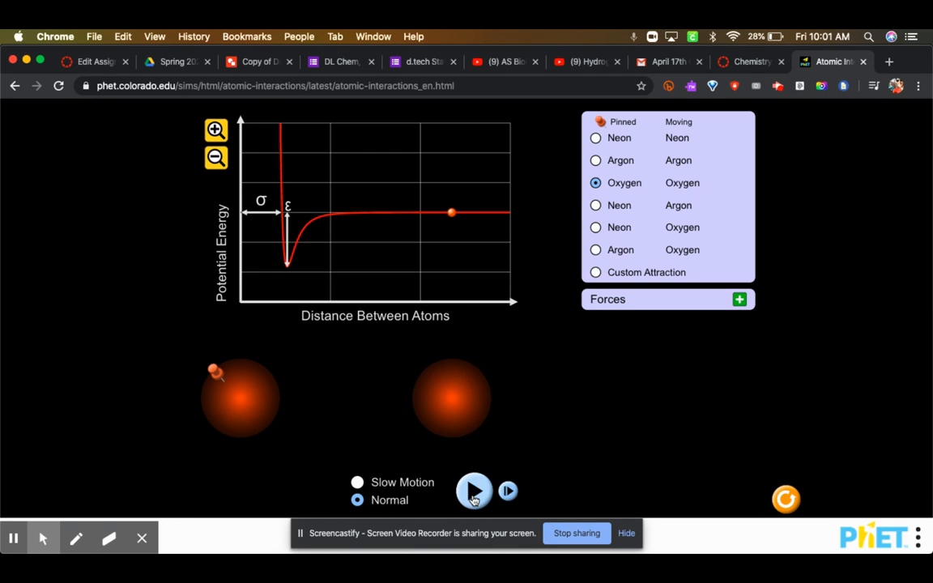
pyautogui.click(251, 62)
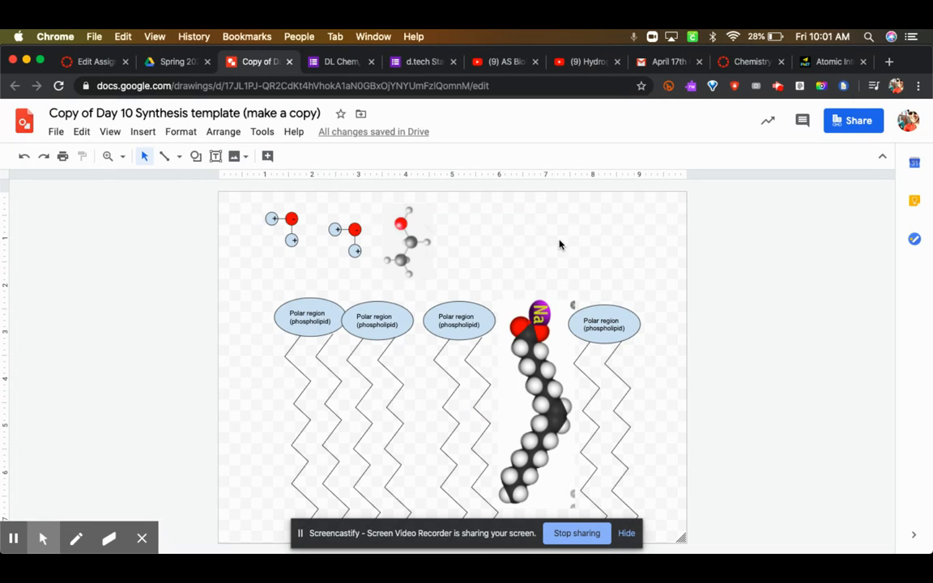
pyautogui.moveTo(567, 270)
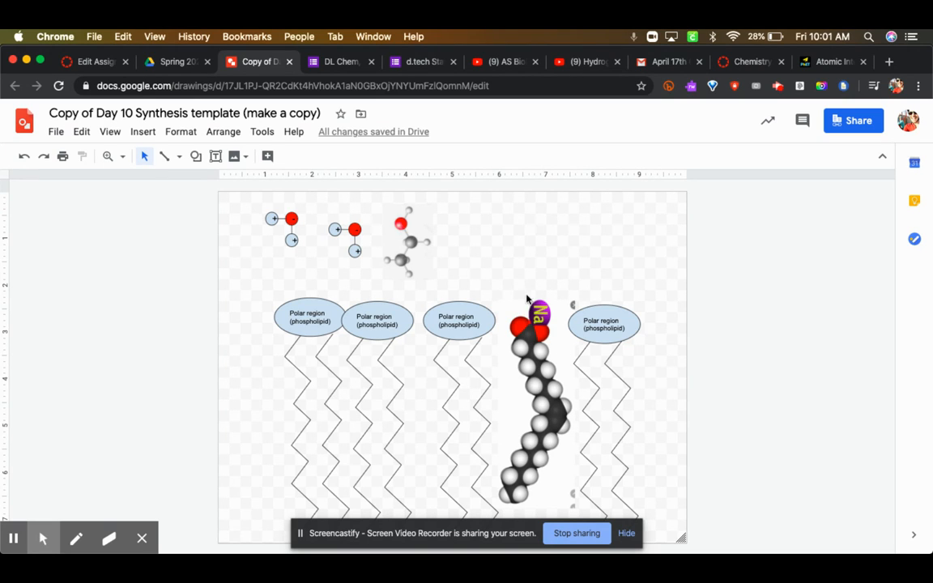
pyautogui.moveTo(616, 338)
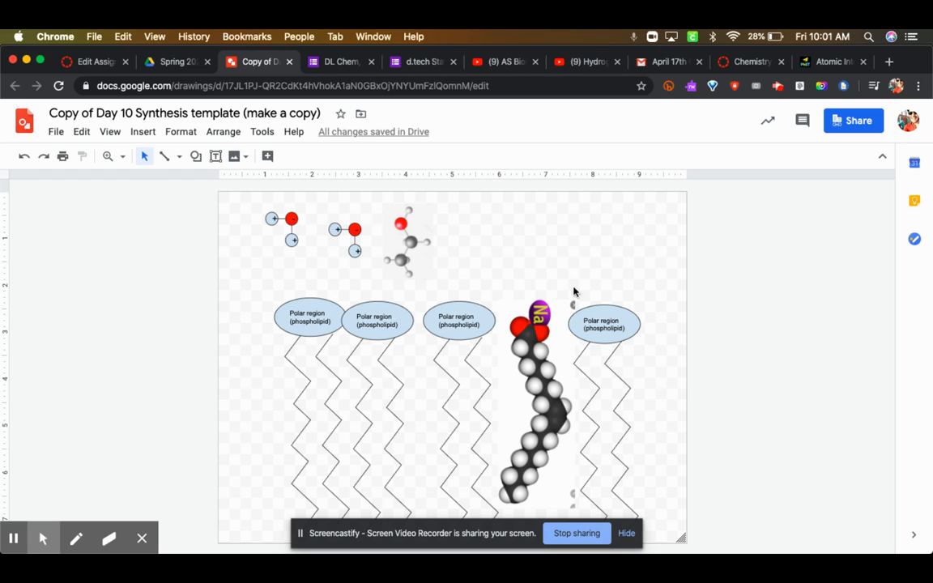
pyautogui.moveTo(631, 290)
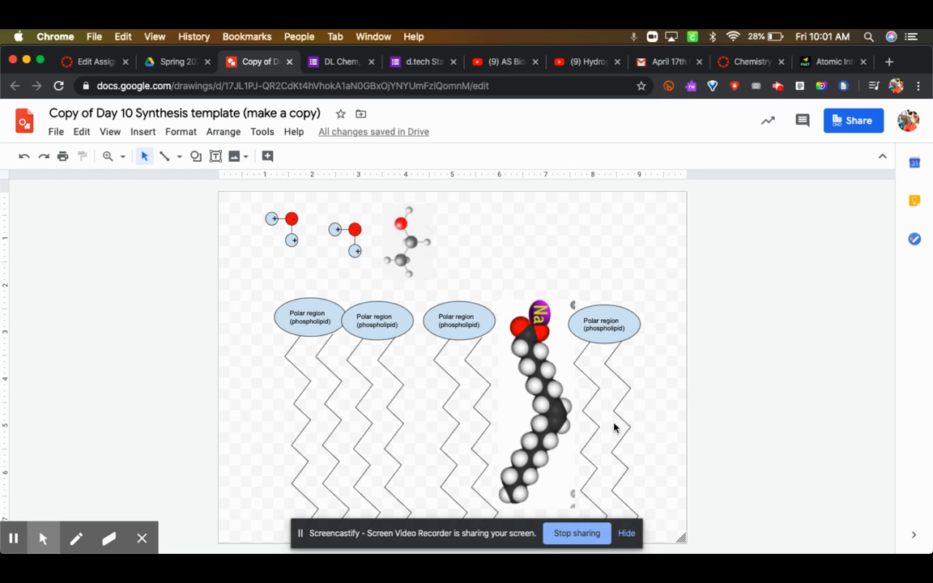
pyautogui.moveTo(544, 468)
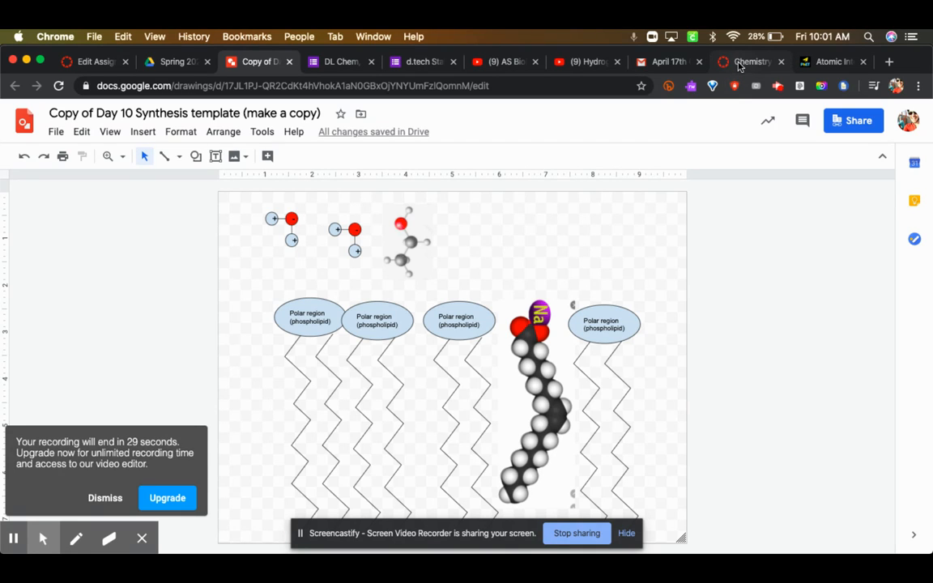
# Step: Open the Journal Article module item in Canvas and its publisher link, then return to the membrane drawing
pyautogui.click(748, 62)
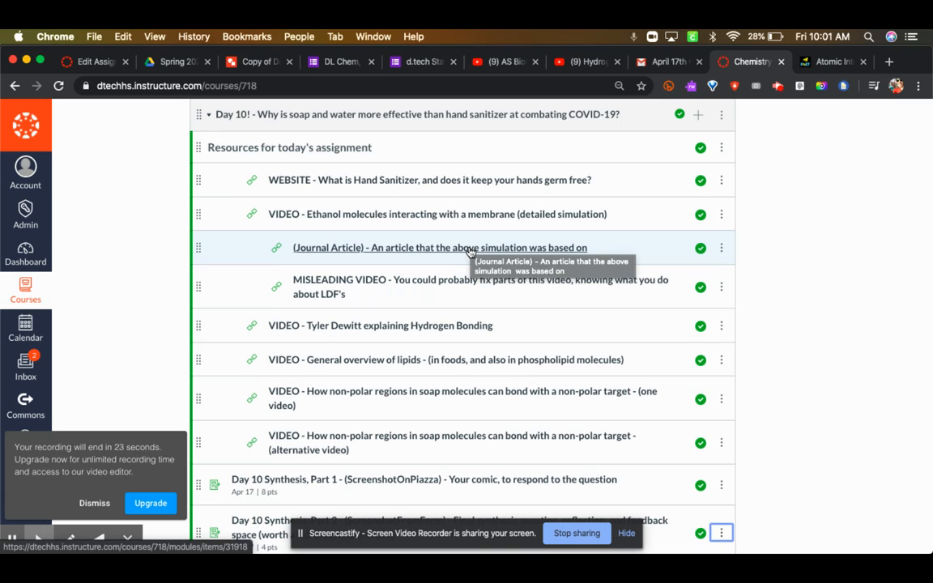
pyautogui.click(439, 247)
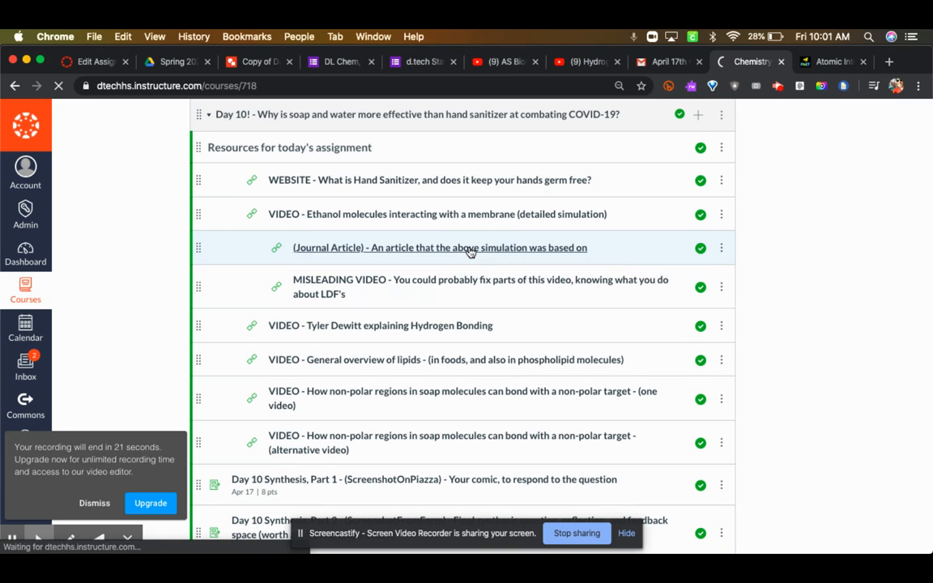
pyautogui.click(440, 246)
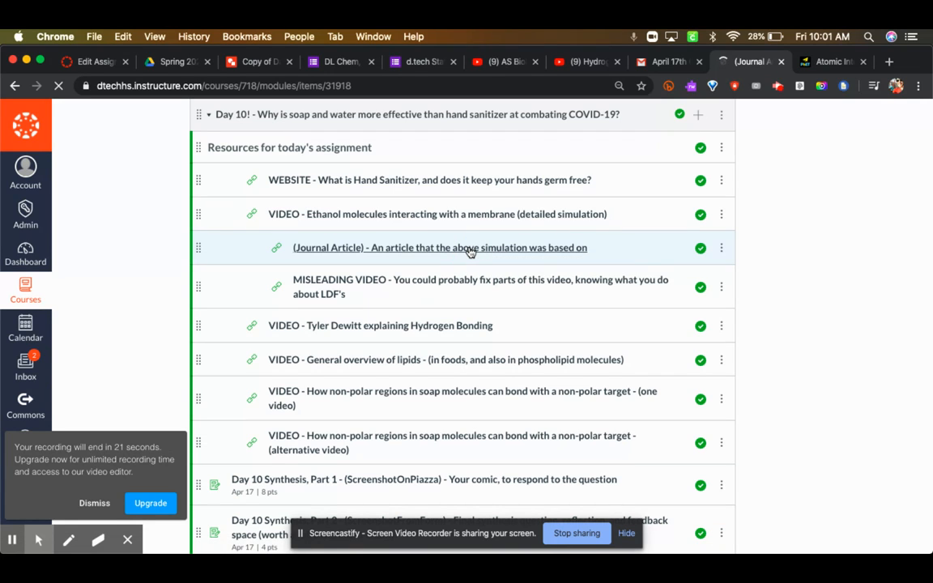
pyautogui.click(441, 246)
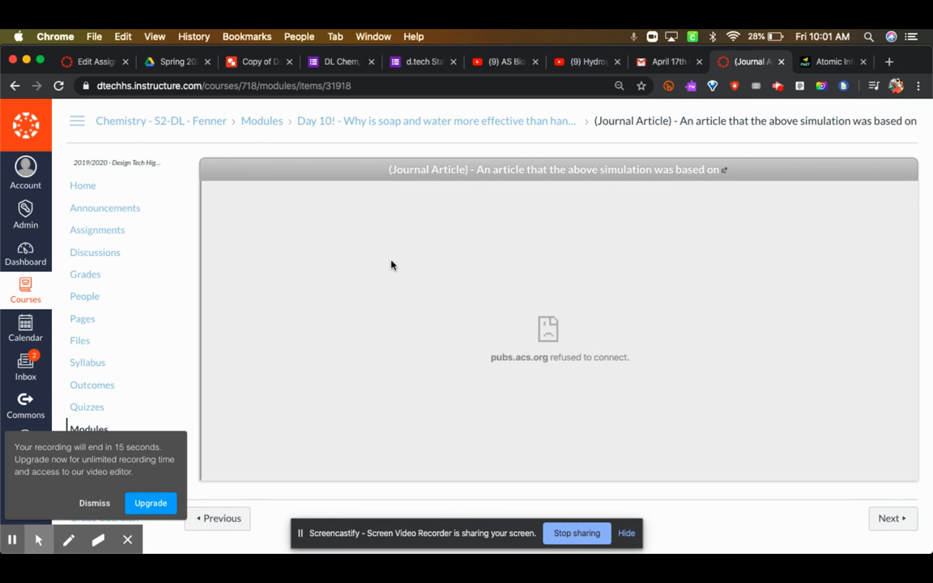
pyautogui.moveTo(236, 223)
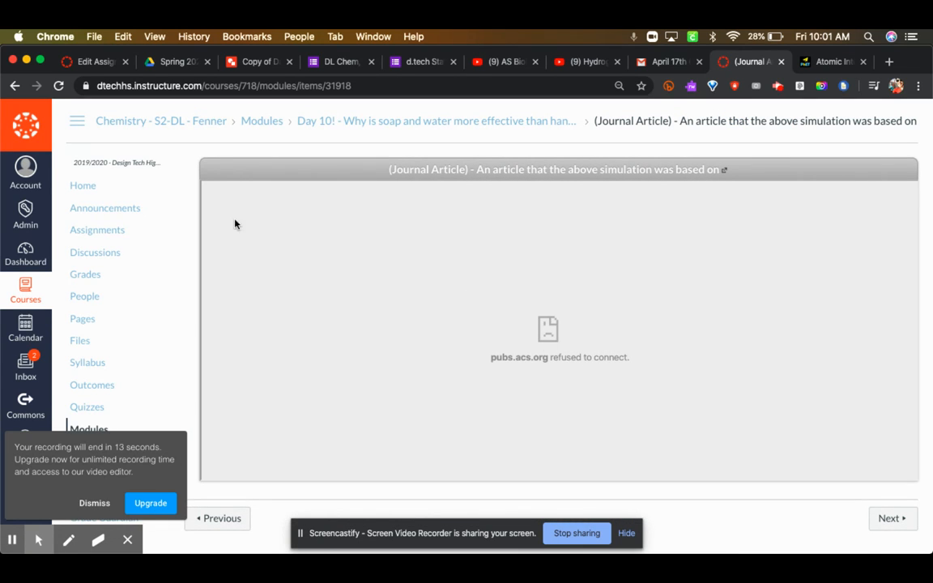
pyautogui.click(552, 170)
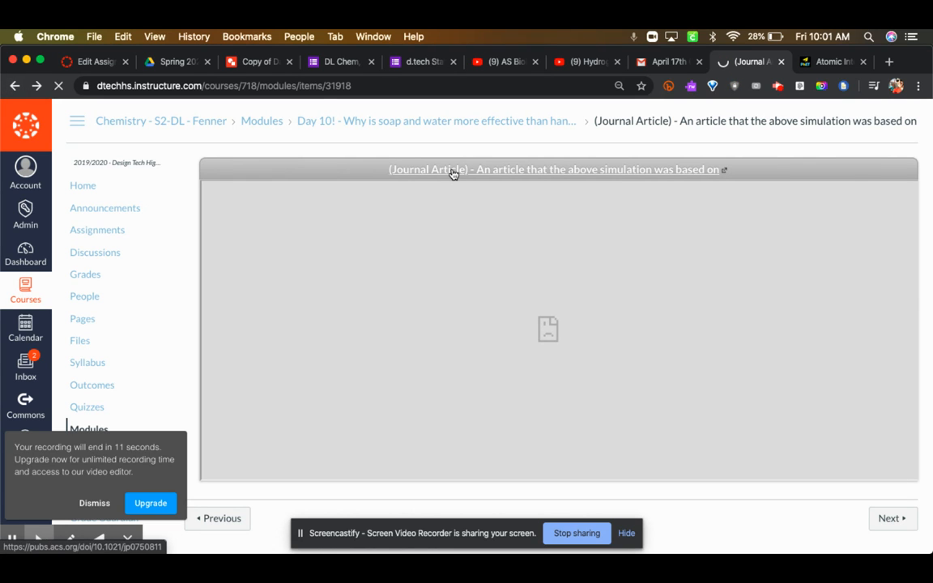
pyautogui.click(259, 62)
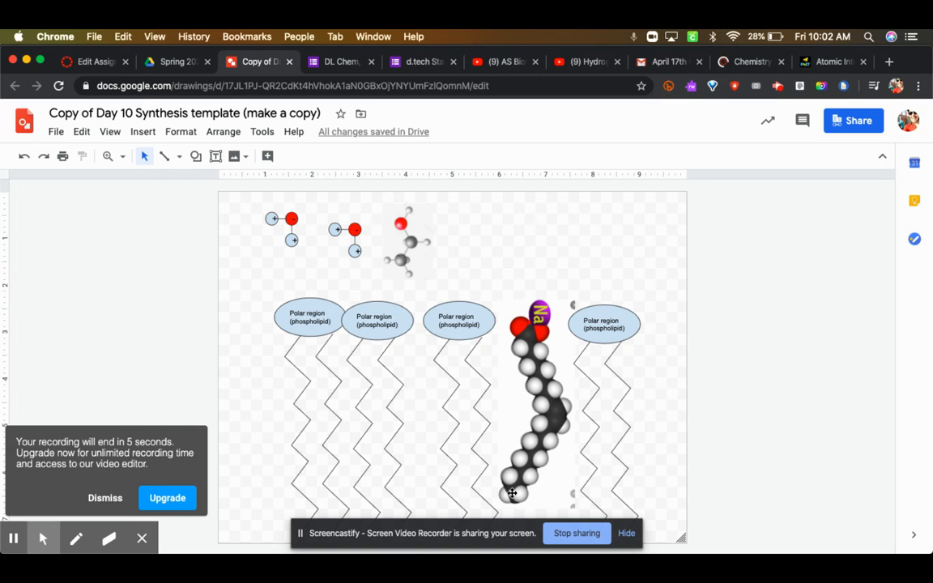
pyautogui.moveTo(513, 316)
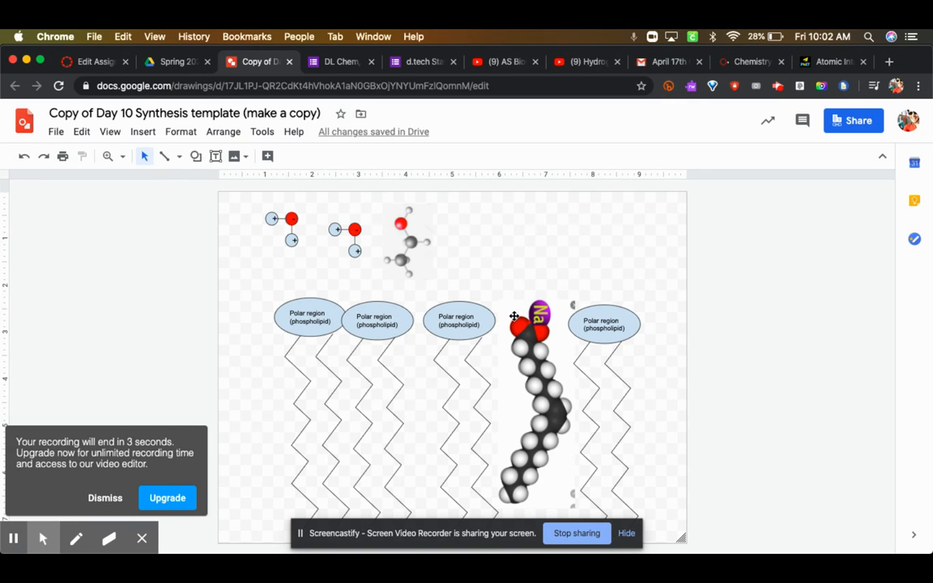